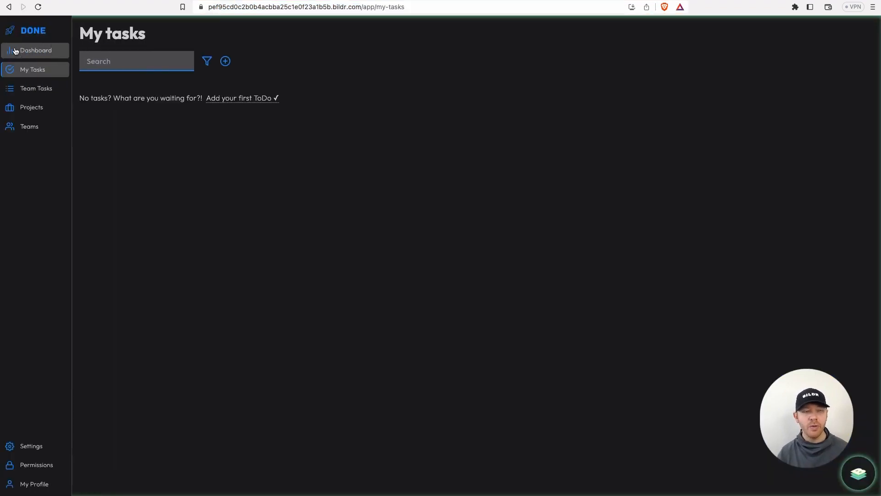
- Visit the Dashboard, My tasks and Projects pages from the sidebar
click(35, 50)
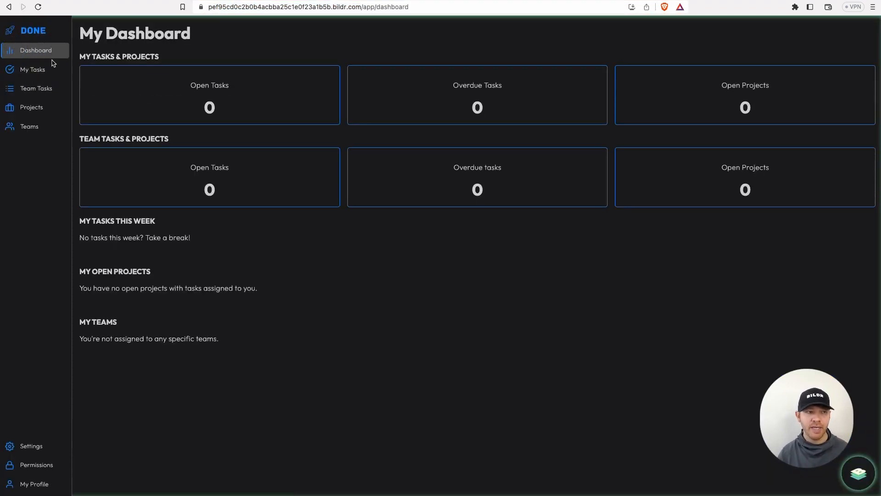
click(32, 70)
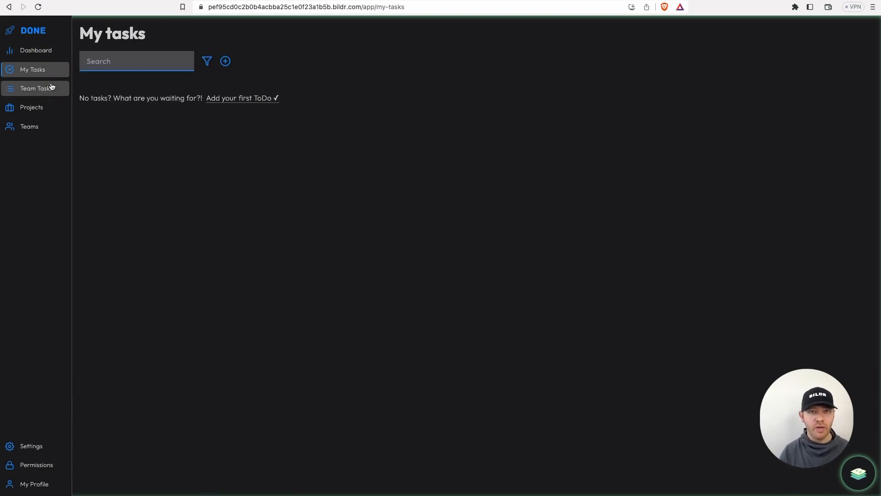
click(32, 107)
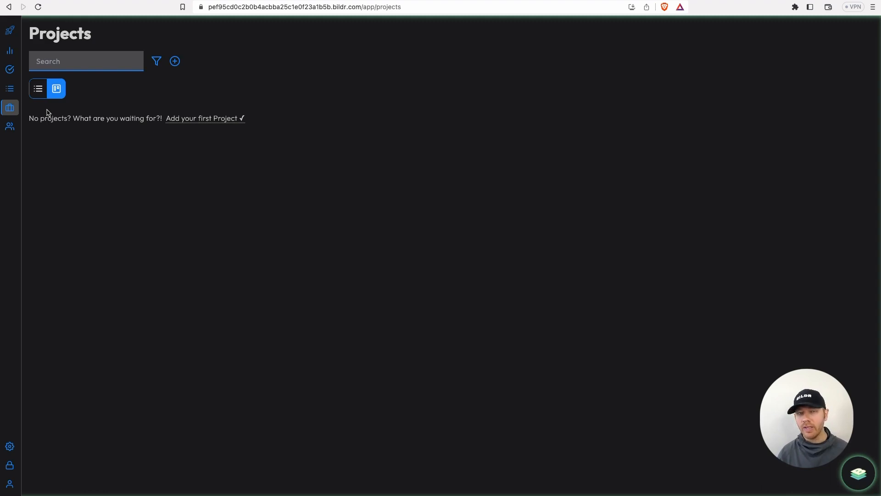
mouse_move(55, 110)
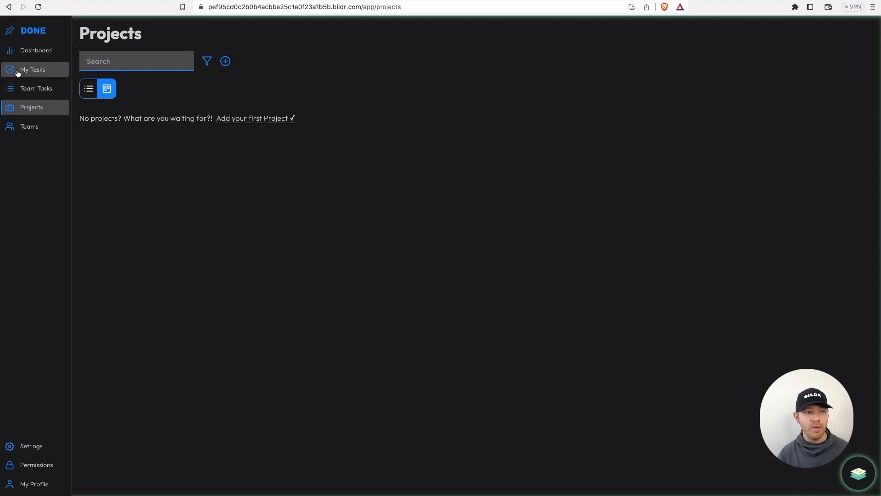
- Switch between My tasks and Team tasks, then land on the Projects page
click(32, 69)
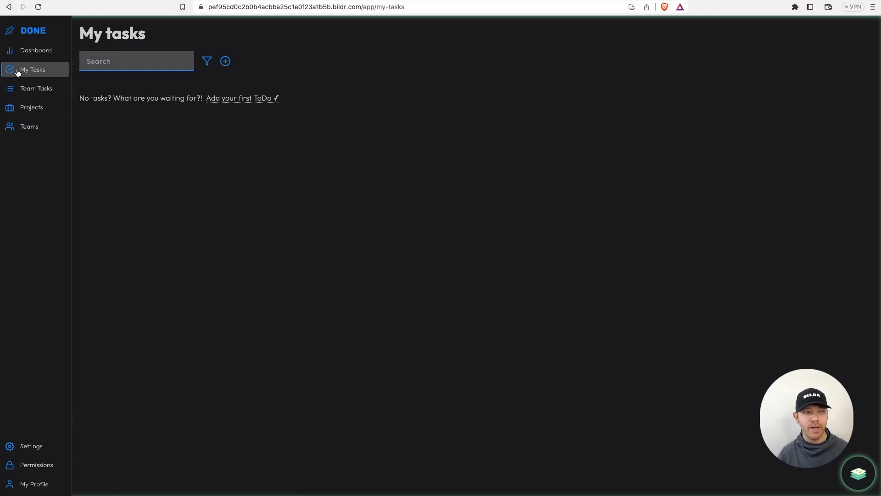
click(36, 88)
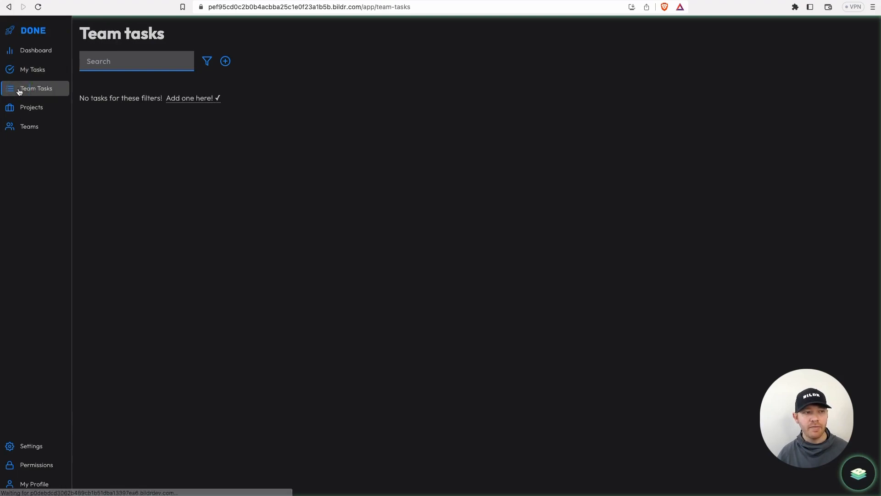
click(32, 70)
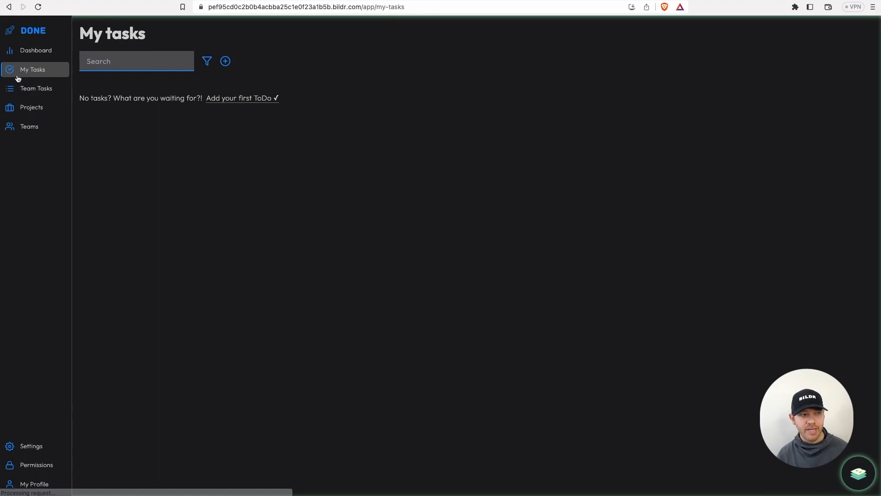
click(30, 107)
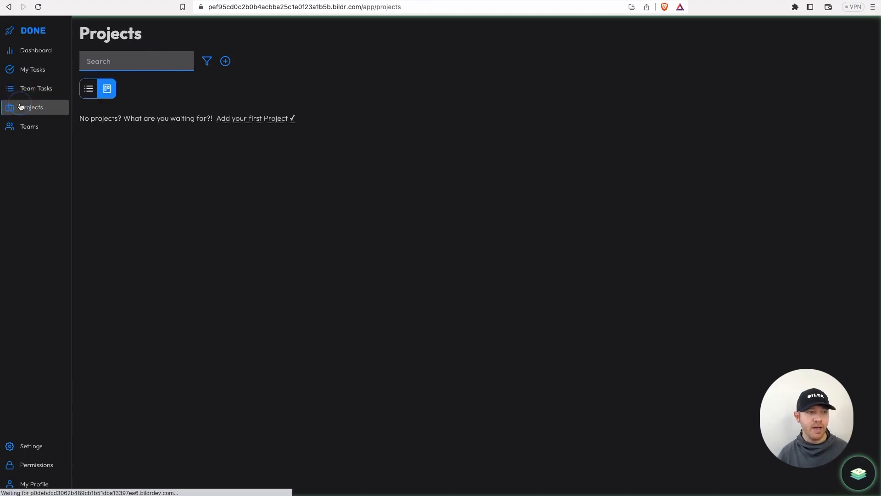
- Go from the Dashboard to Team tasks via the collapsed sidebar, then to My tasks
click(35, 50)
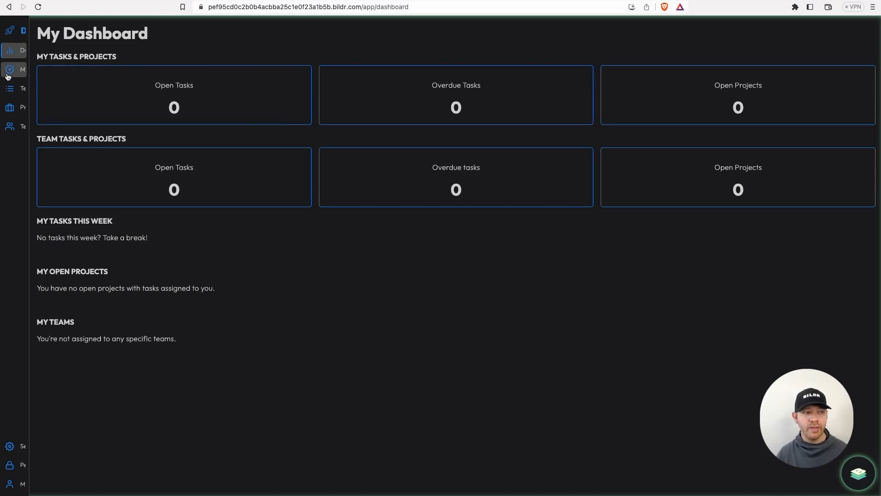
click(36, 88)
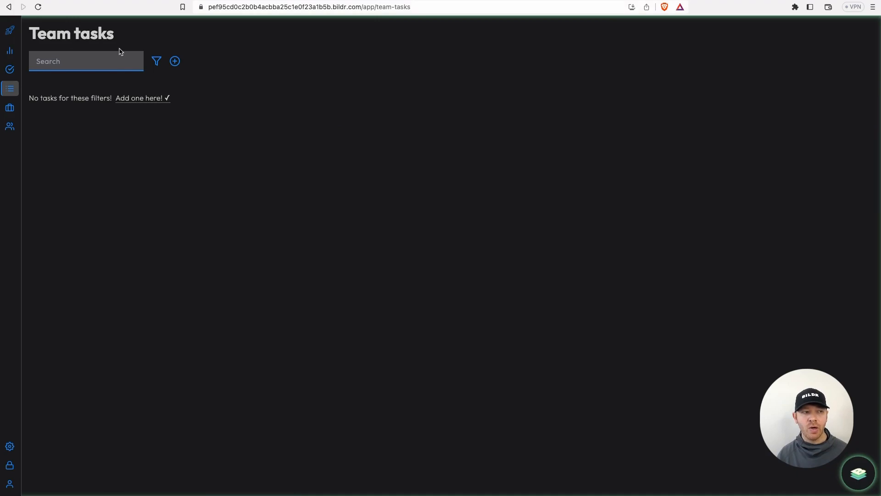
mouse_move(160, 165)
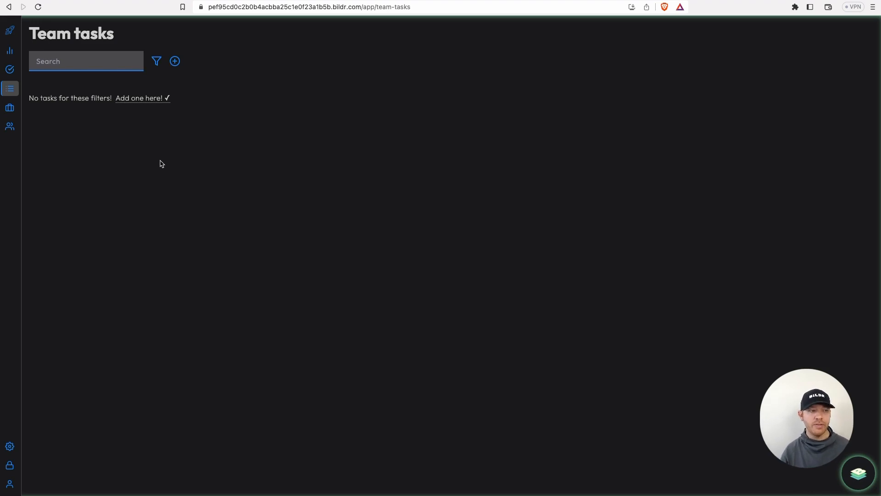
mouse_move(102, 147)
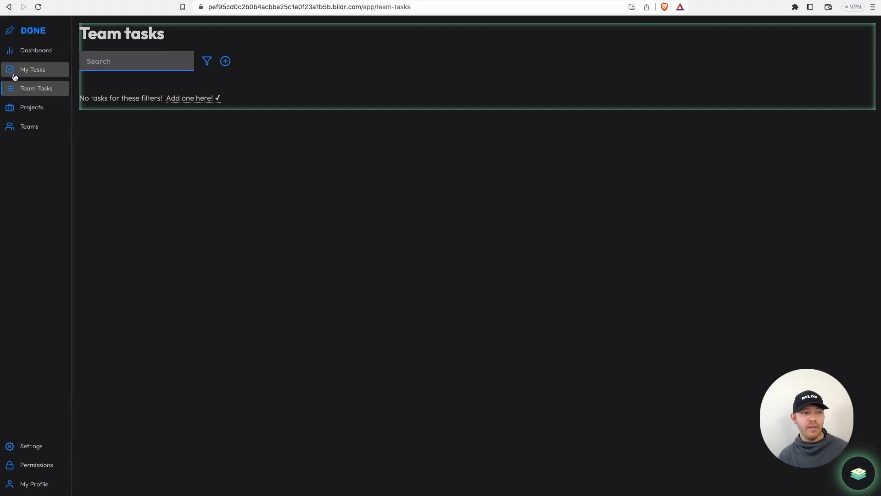
click(32, 69)
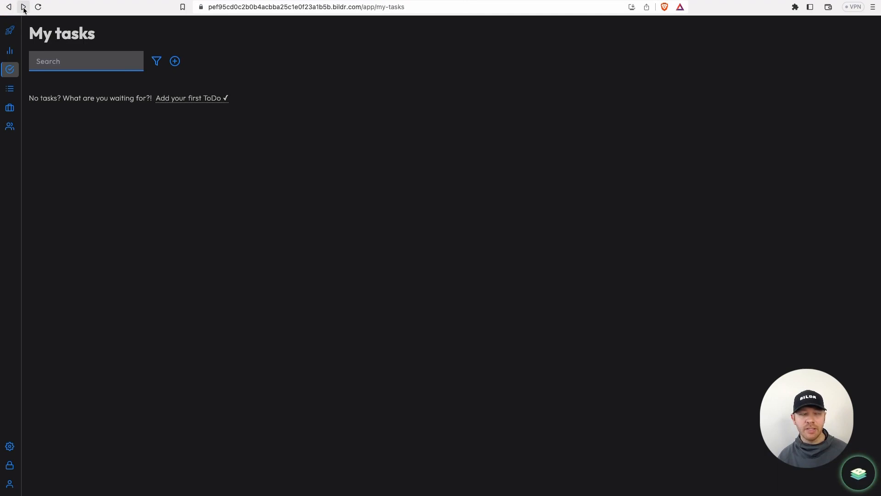
- Step forward to Team tasks, back to My tasks, then onto the Dashboard
click(9, 88)
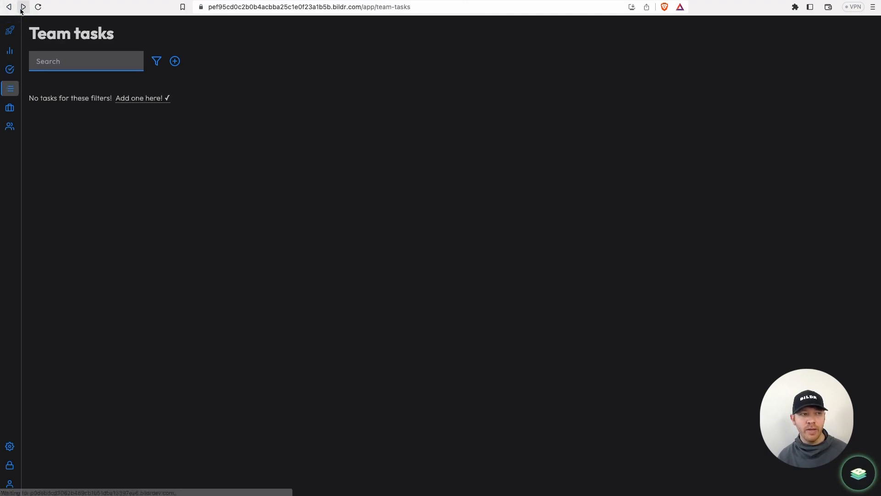
click(10, 70)
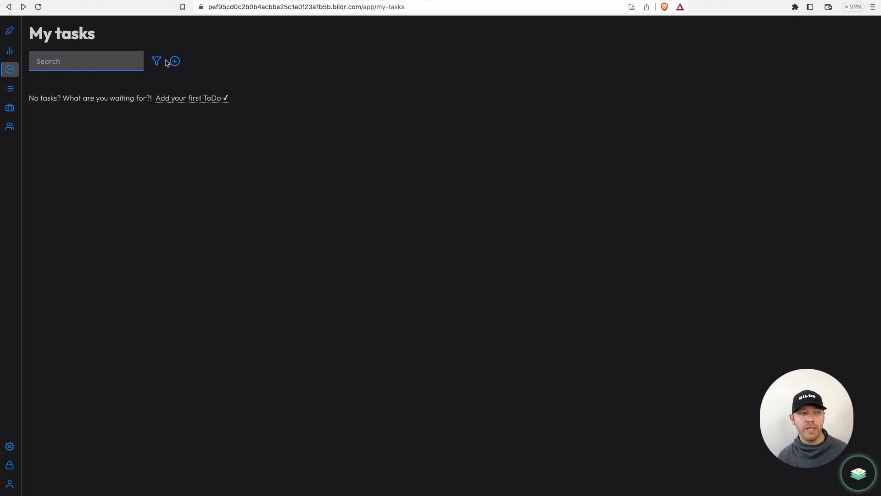
click(9, 51)
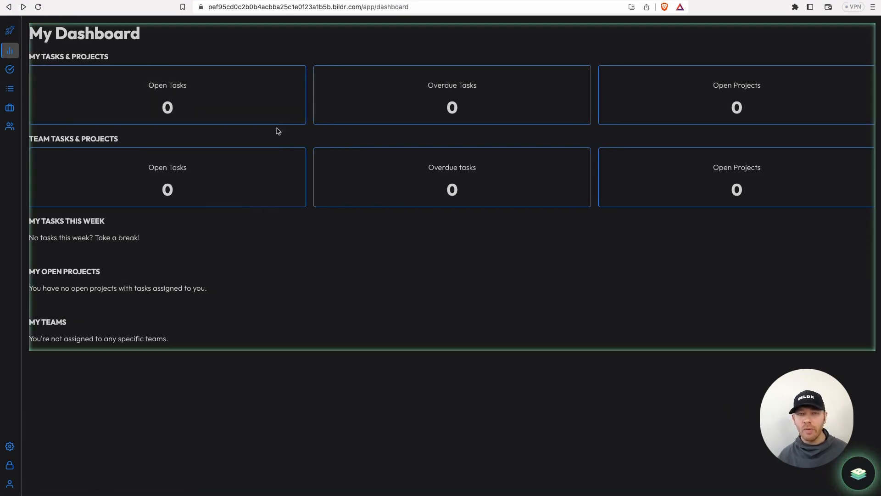
mouse_move(265, 448)
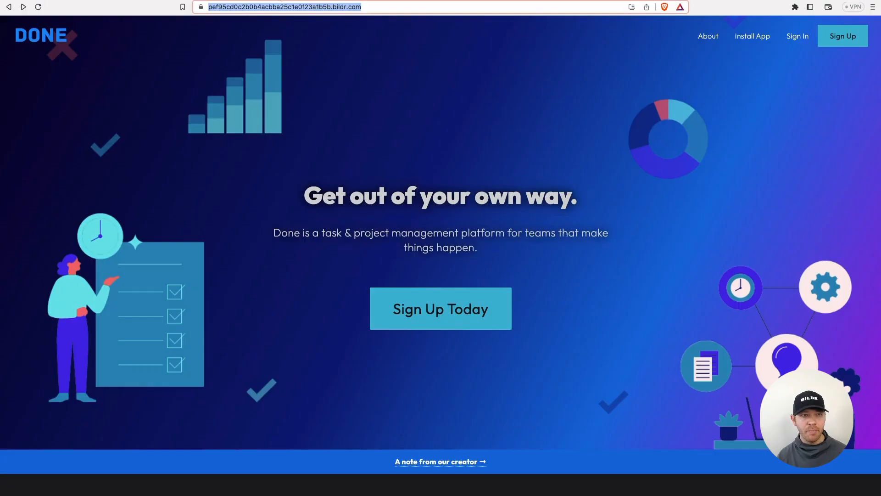
mouse_move(268, 106)
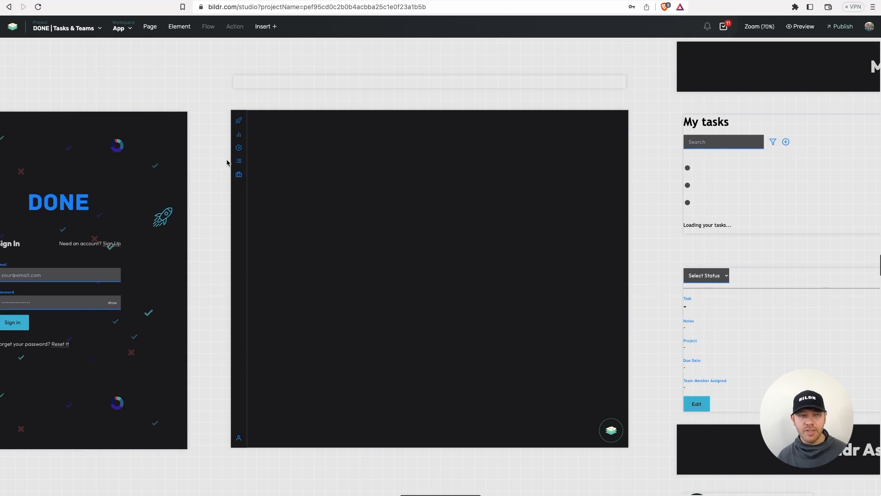
mouse_move(223, 195)
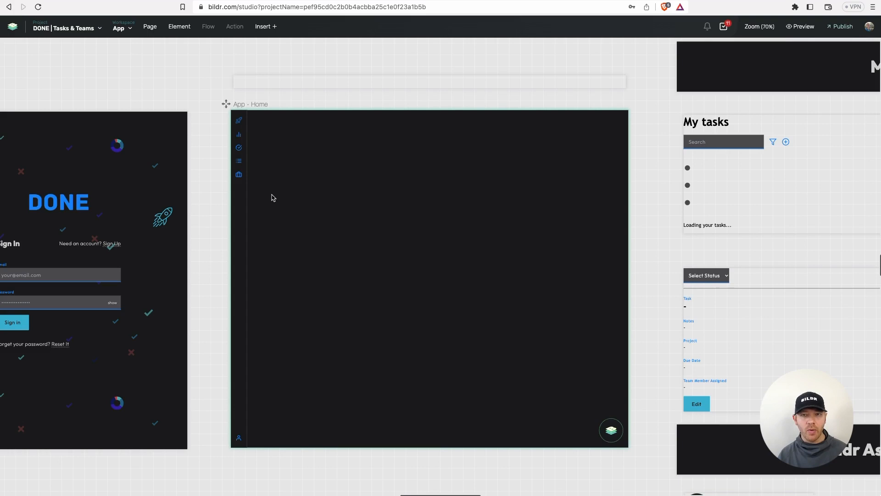
- Select App - Home, show the project's URL Routes list and pick the /app route
click(263, 198)
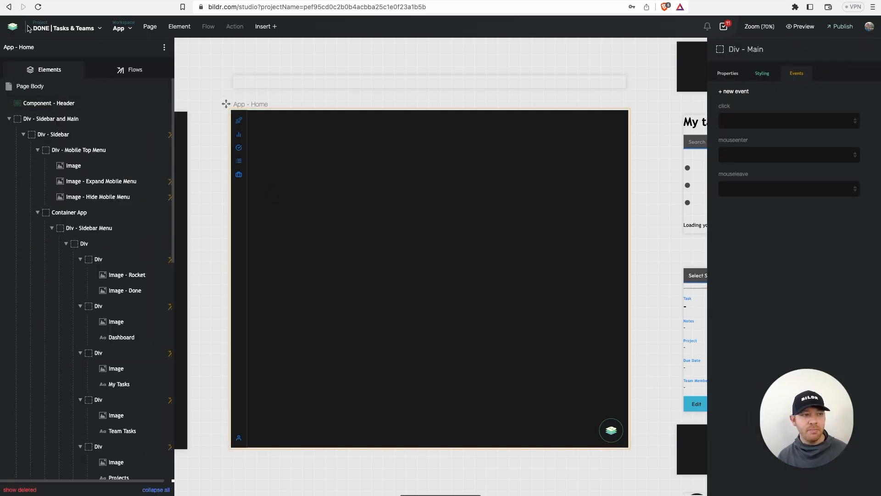
click(63, 28)
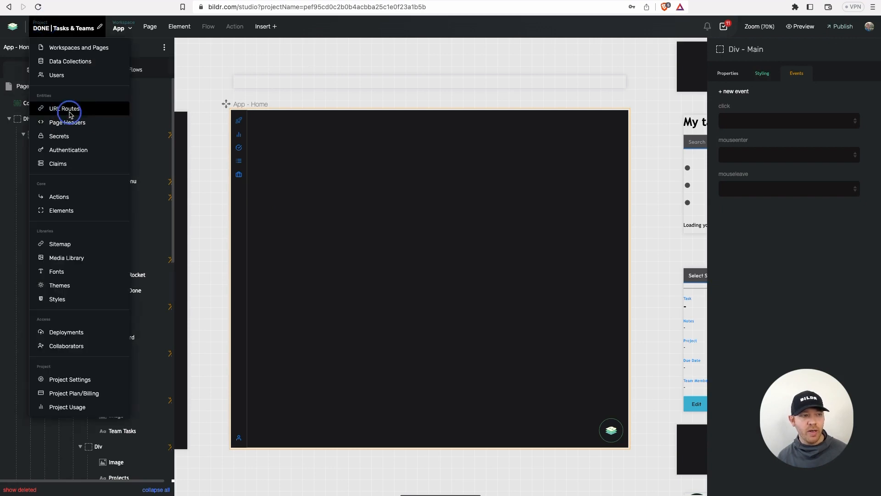
click(66, 109)
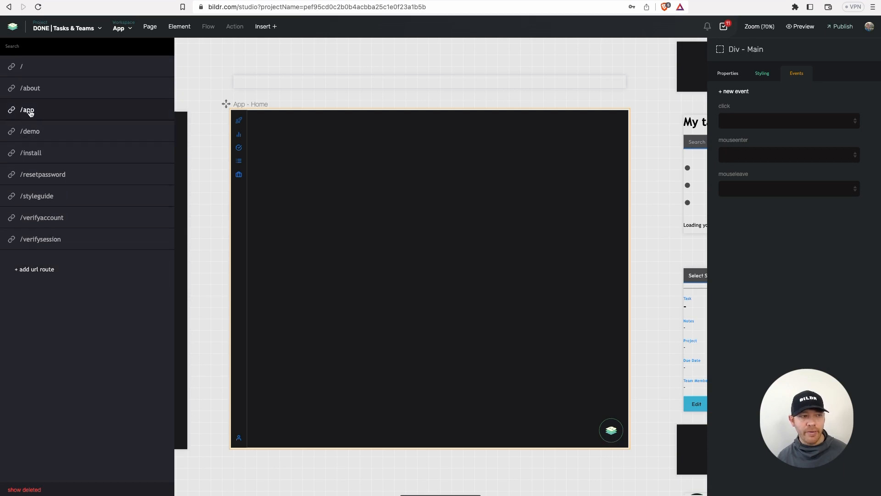
click(27, 109)
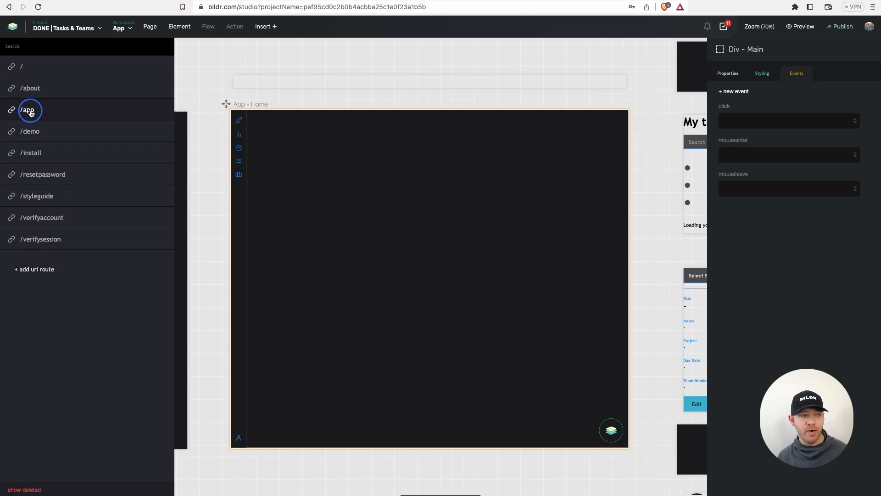
- Review the /app route: App - Home when authenticated, App - Sign In Sign Up otherwise
click(28, 110)
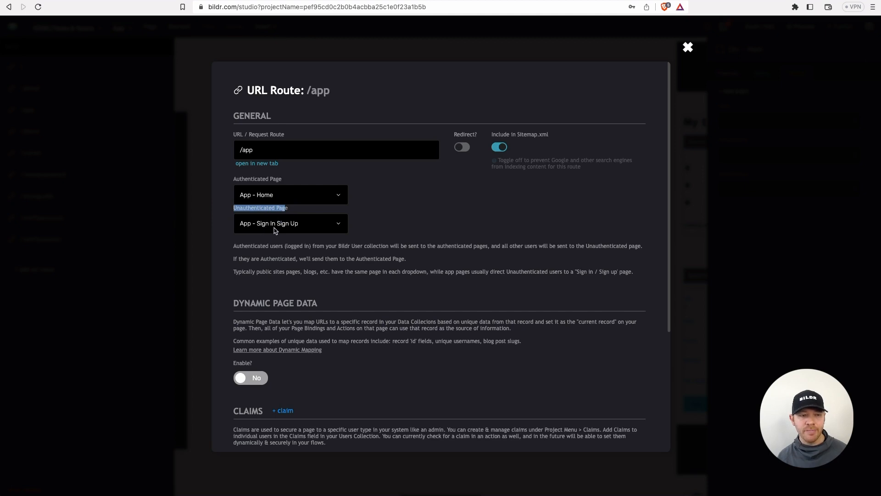
mouse_move(255, 233)
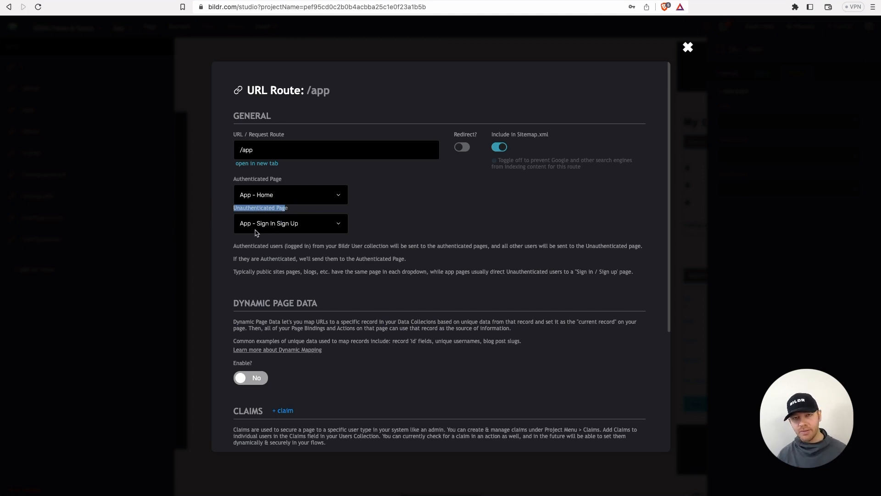
mouse_move(265, 142)
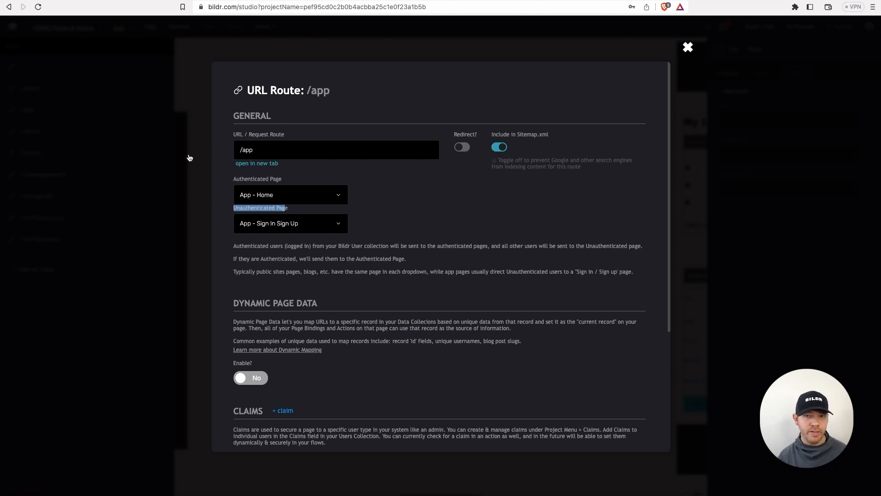
mouse_move(308, 232)
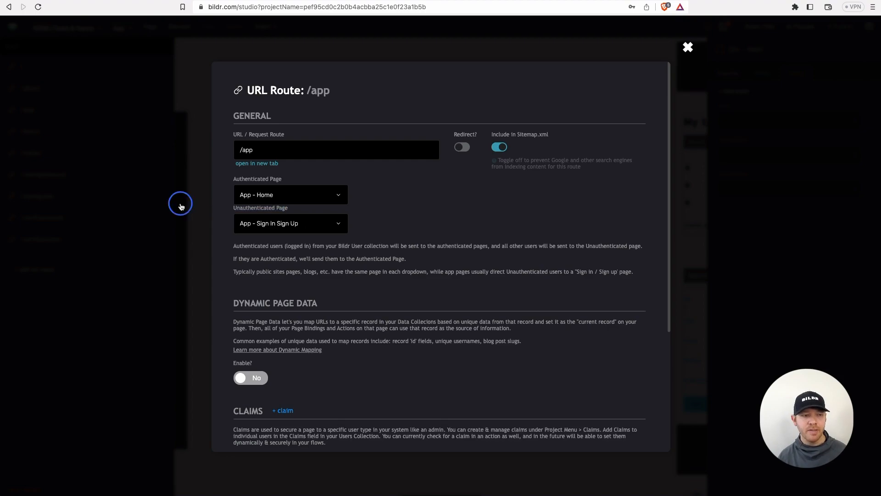
- Dismiss the /app URL Route dialog, returning to the App - Home canvas
click(688, 48)
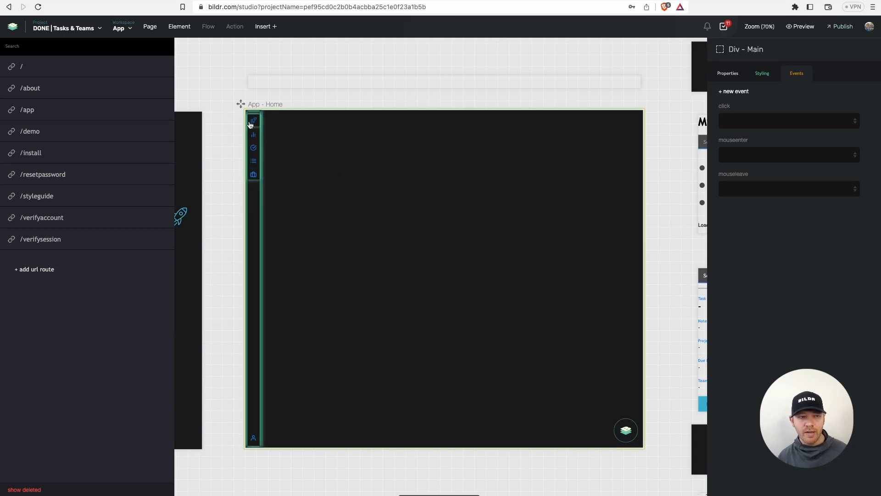
mouse_move(253, 253)
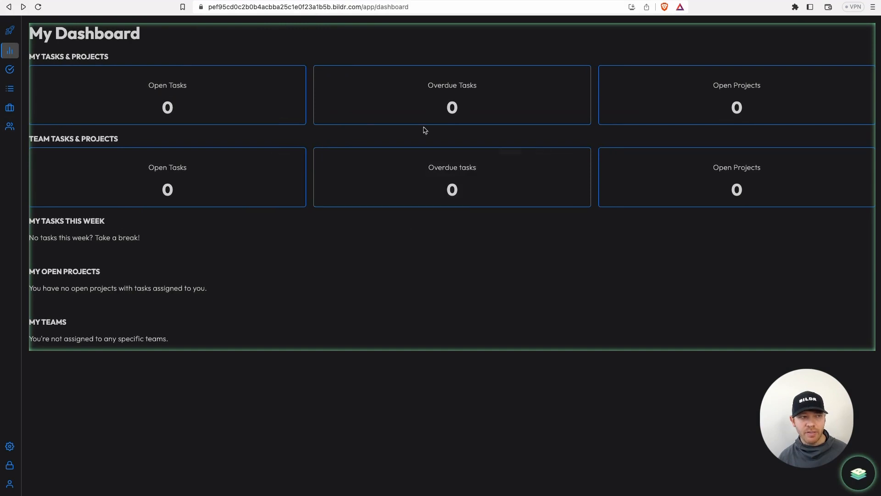
mouse_move(309, 183)
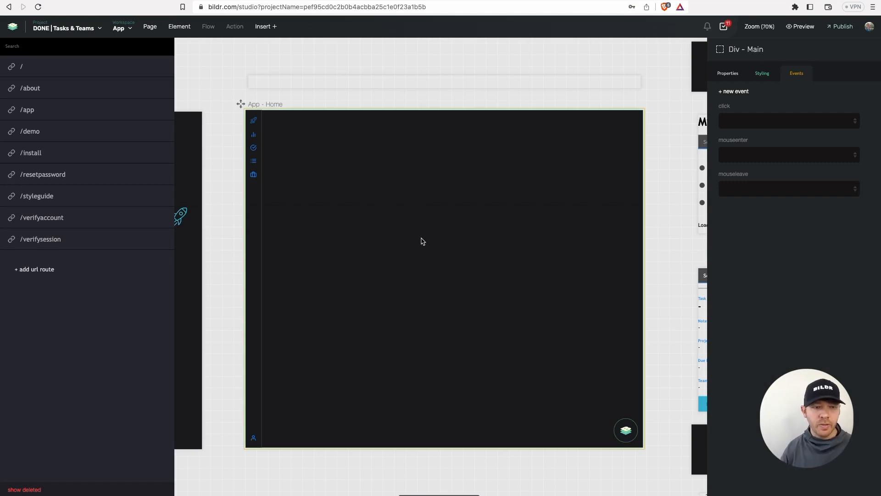
mouse_move(513, 238)
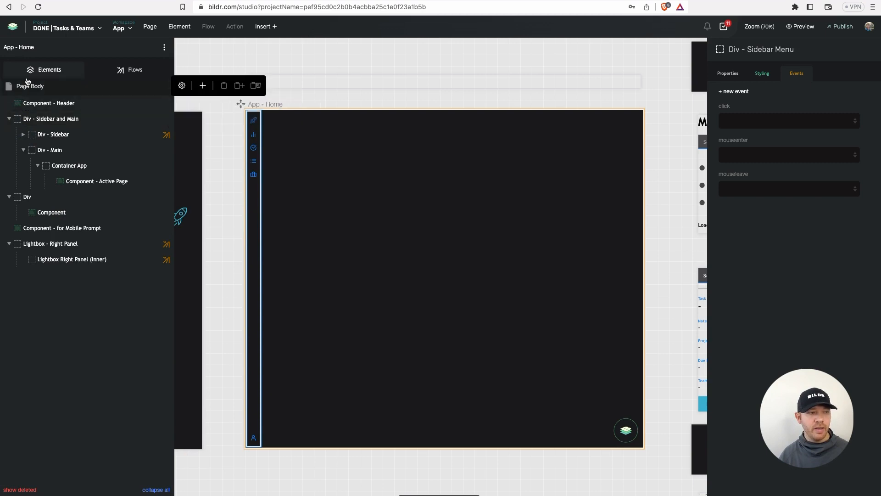
- Expand App - Home's element tree and fold Div - Sidebar open and closed
click(53, 135)
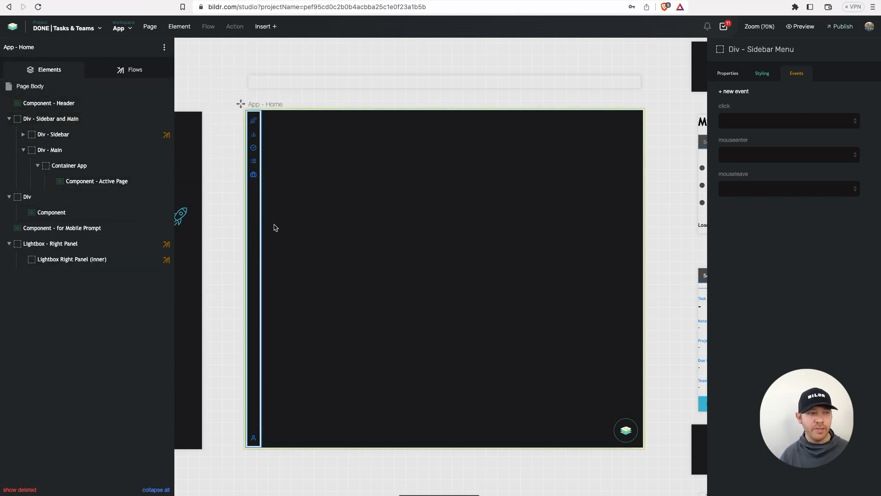
click(51, 118)
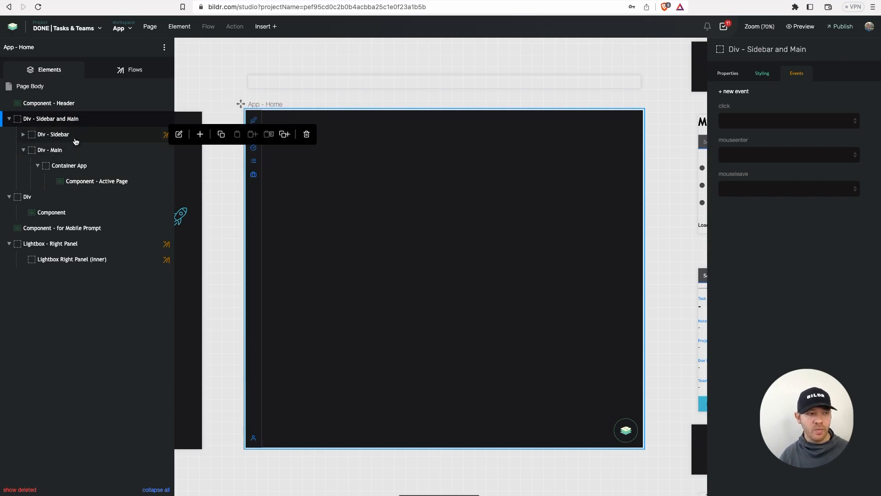
click(53, 134)
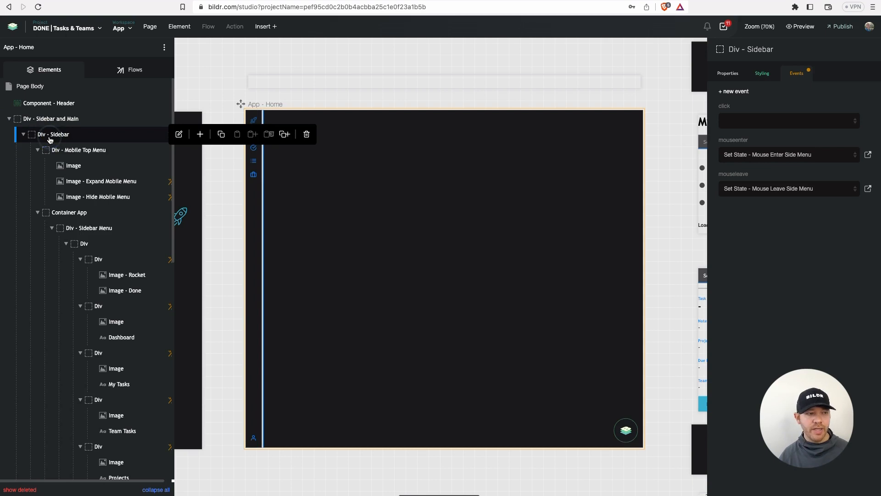
click(23, 134)
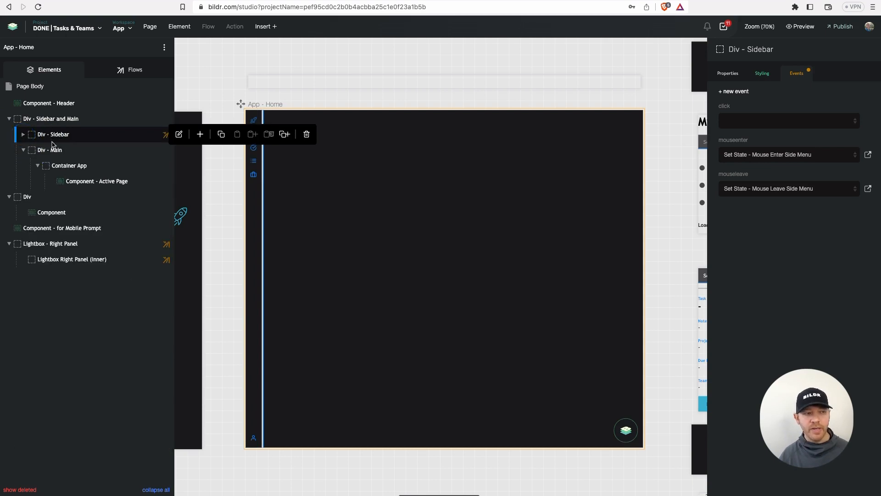
- Select Div - Main and inspect its nested Container App holding the Active Page
click(52, 150)
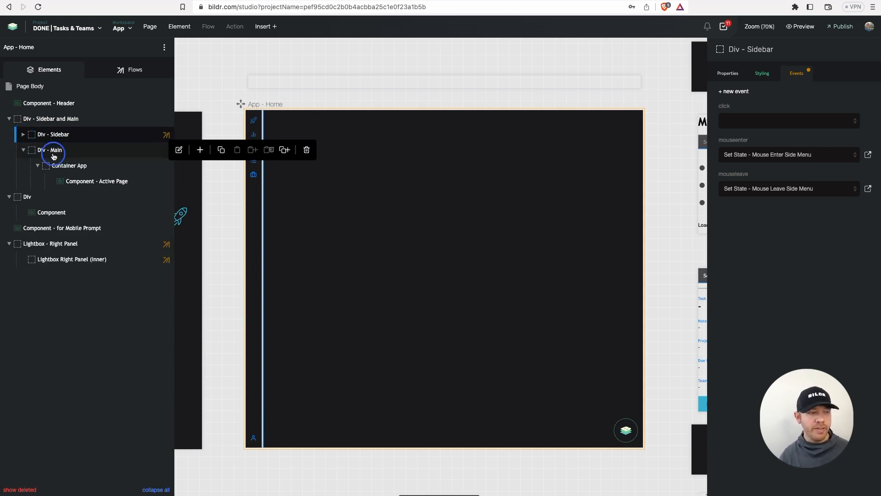
click(49, 150)
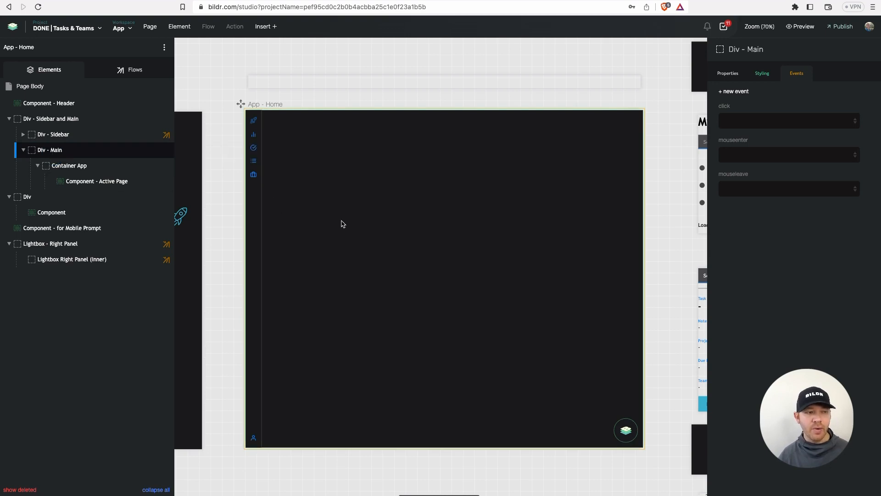
click(95, 181)
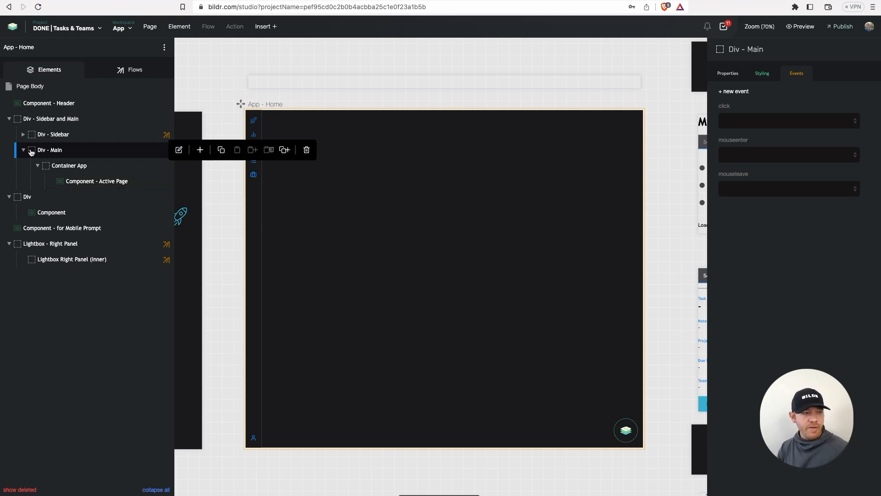
click(96, 180)
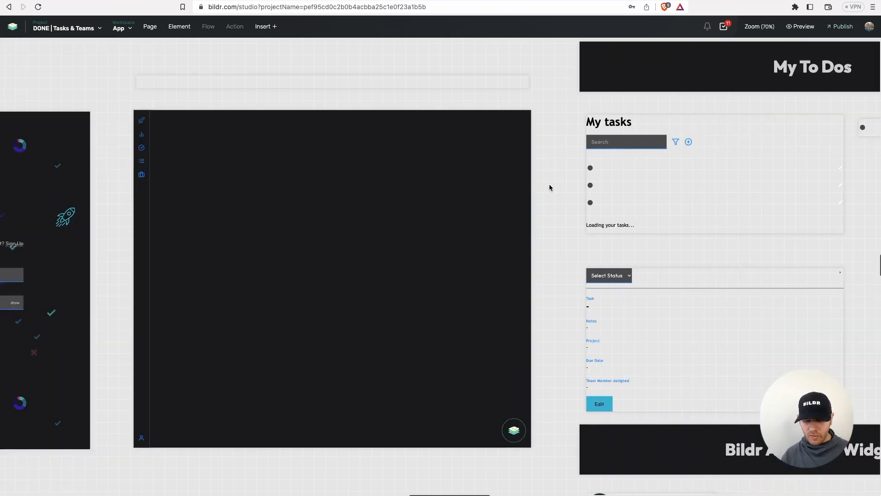
- Zoom the canvas out to 10% to see all the DONE pages side by side
click(759, 27)
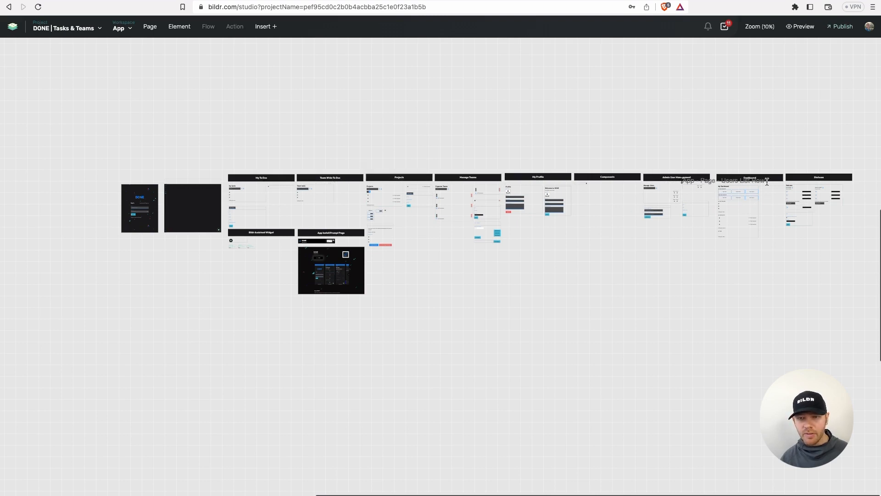
mouse_move(370, 216)
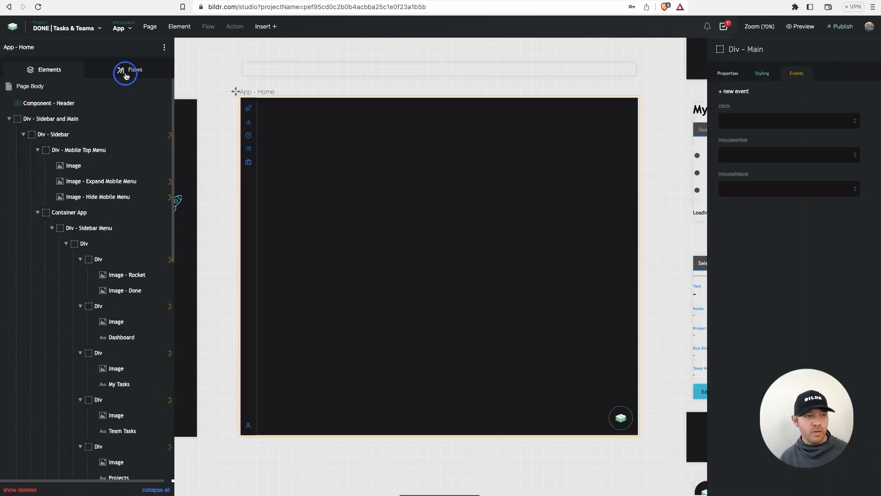
- Filter flows for 'page', review Page Load, then show Compare Values of URL on Page Load
click(130, 69)
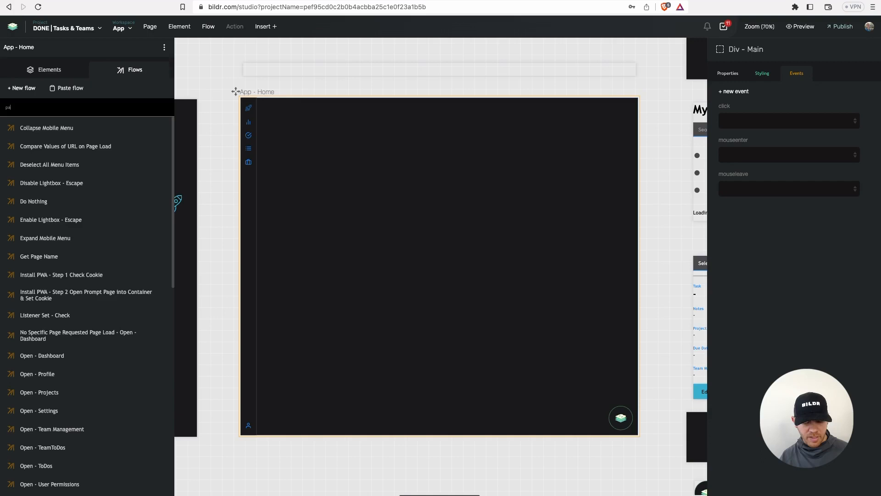
text(age)
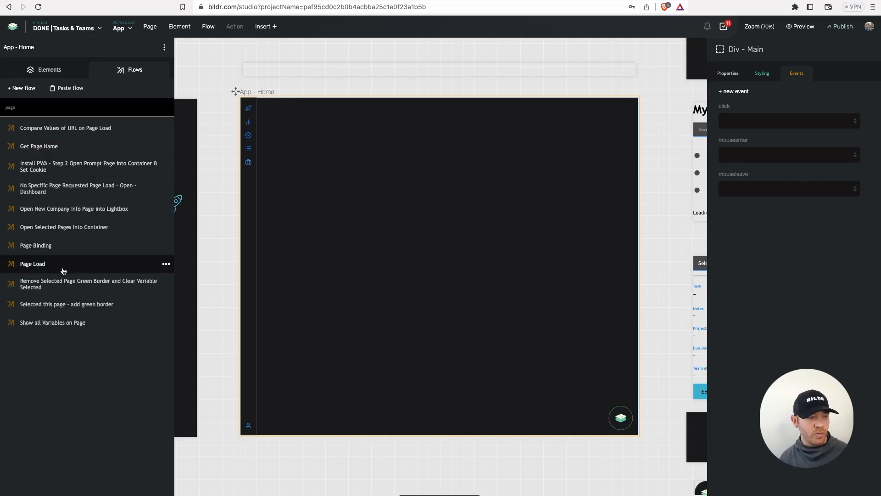
click(32, 263)
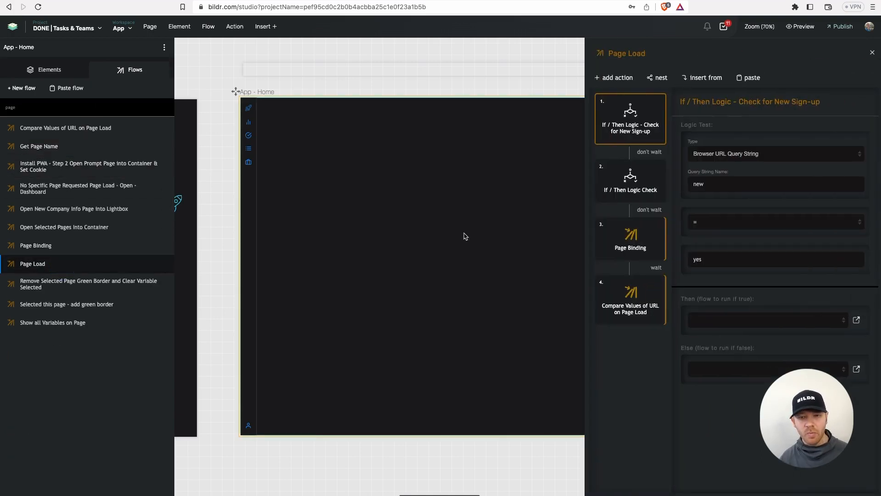
click(629, 298)
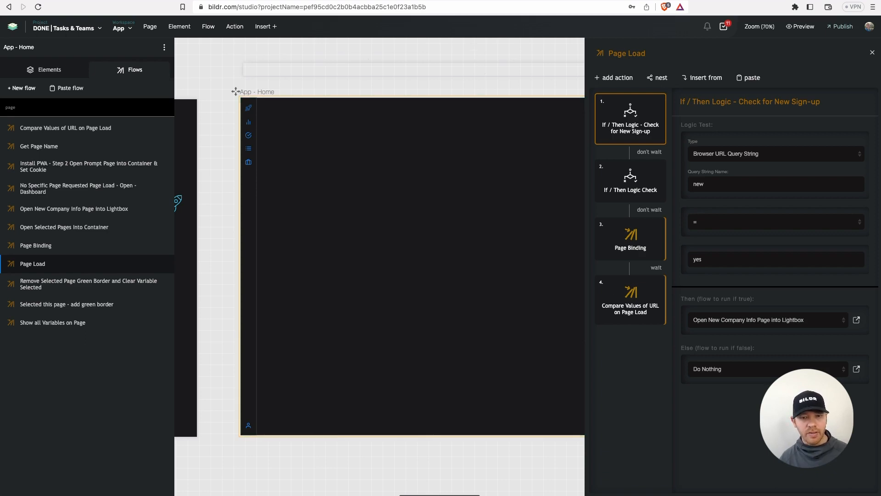
click(65, 128)
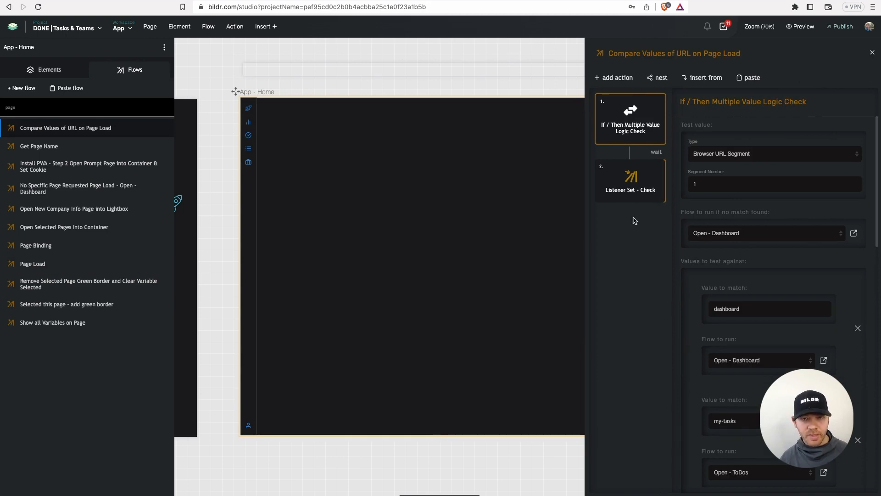
- Set the URL comparison flow's Segment Number to 1
click(674, 52)
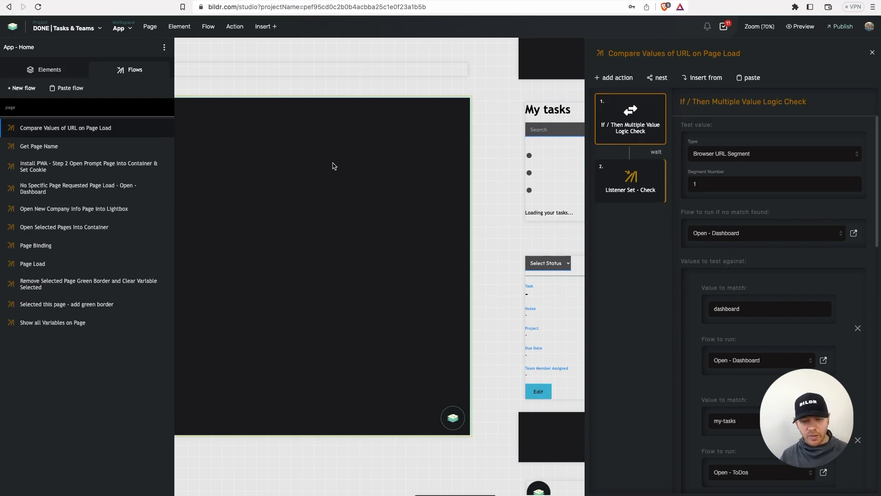
mouse_move(395, 198)
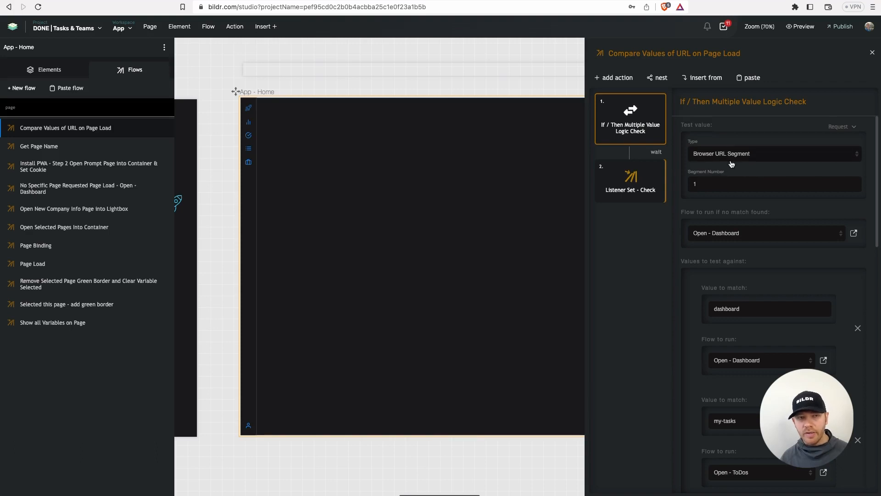
click(773, 183)
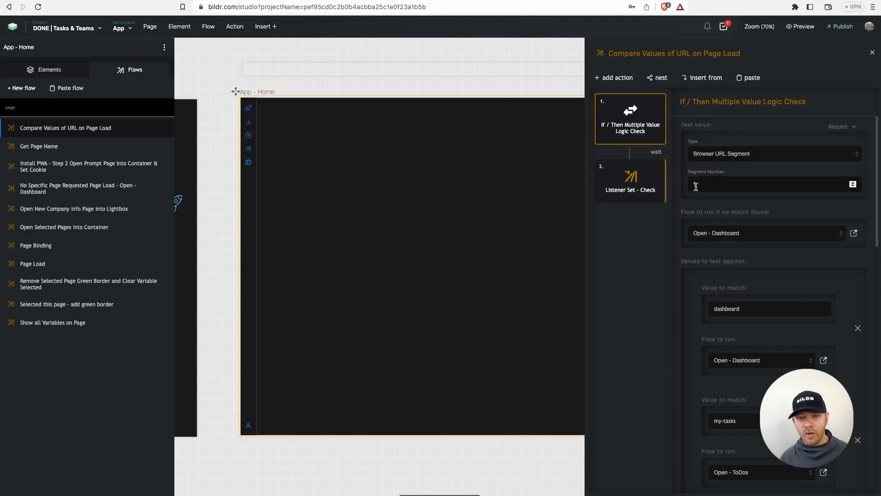
text(1)
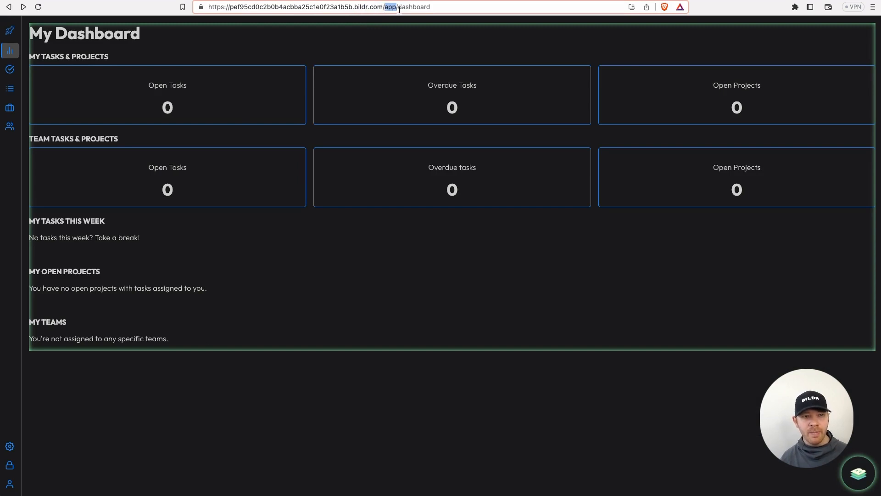
- Highlight the 'app' part of the dashboard address in the browser bar
double_click(414, 7)
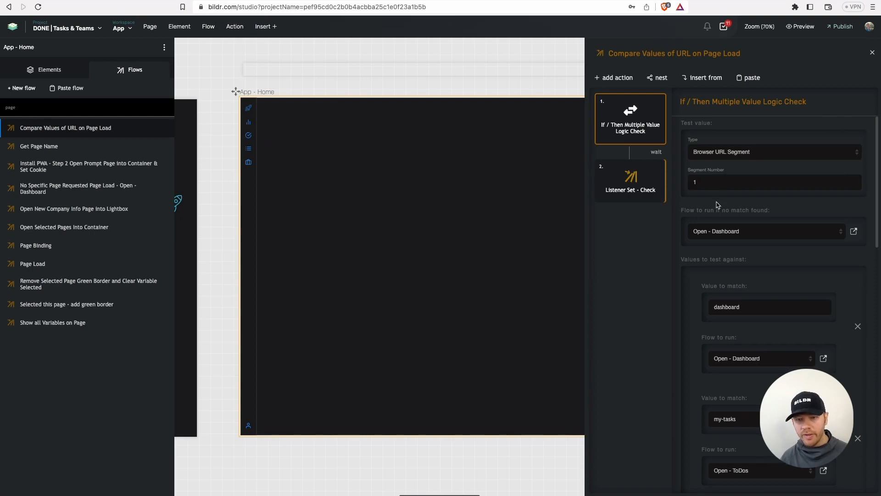
scroll(down, 3)
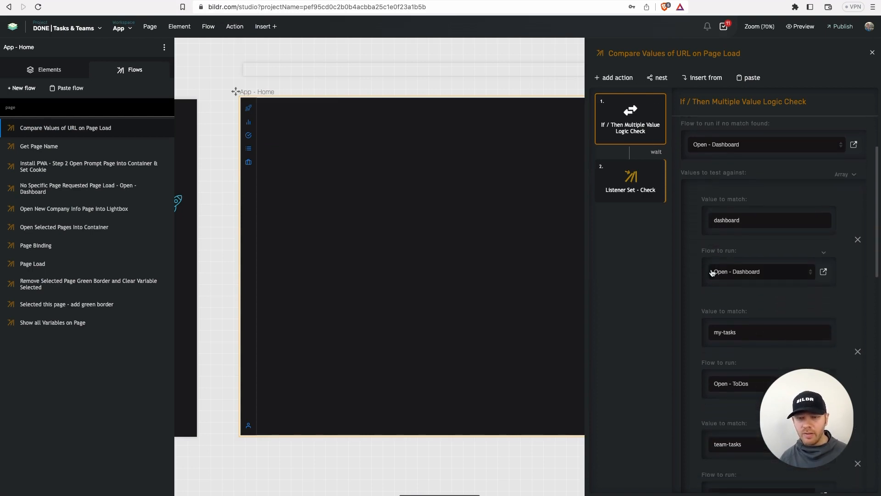
scroll(down, 3)
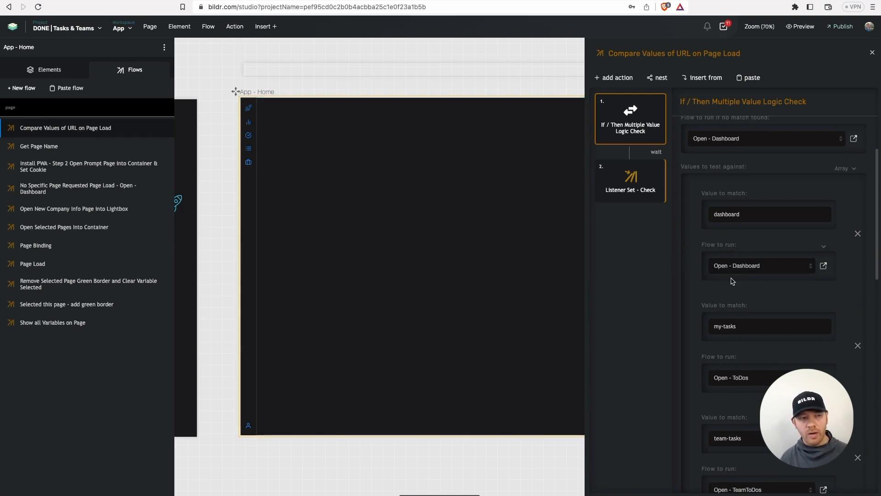
mouse_move(656, 277)
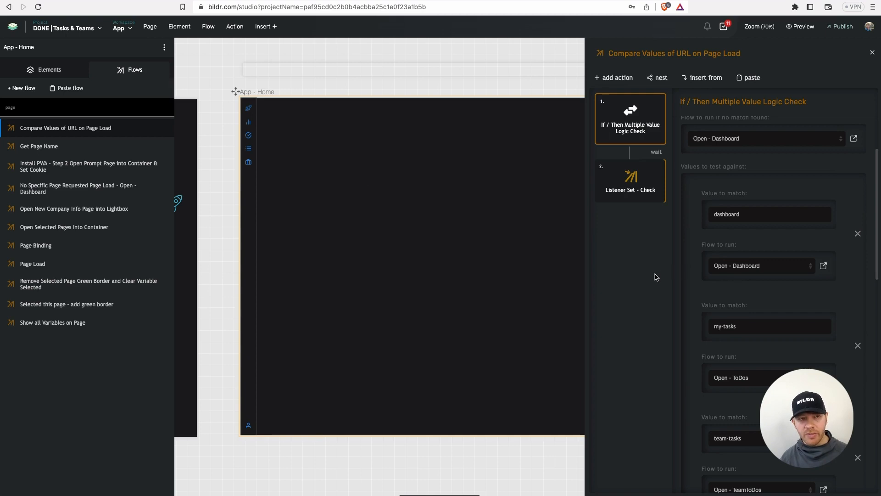
mouse_move(598, 253)
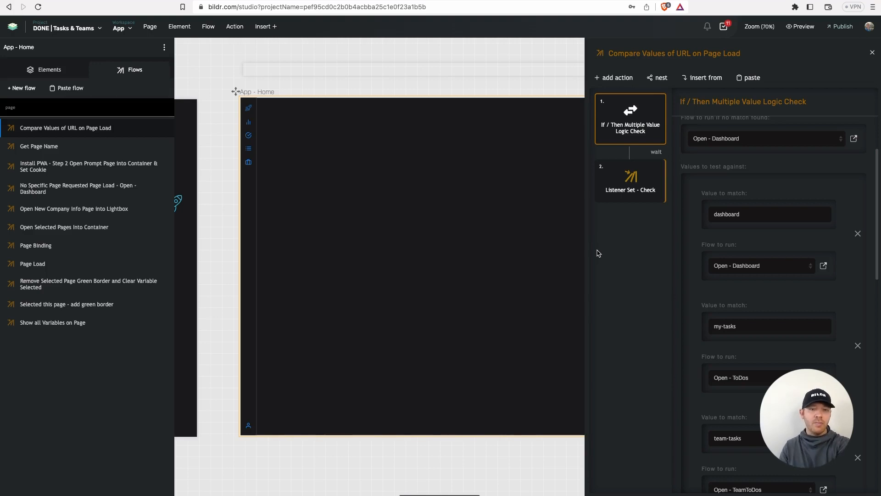
mouse_move(674, 276)
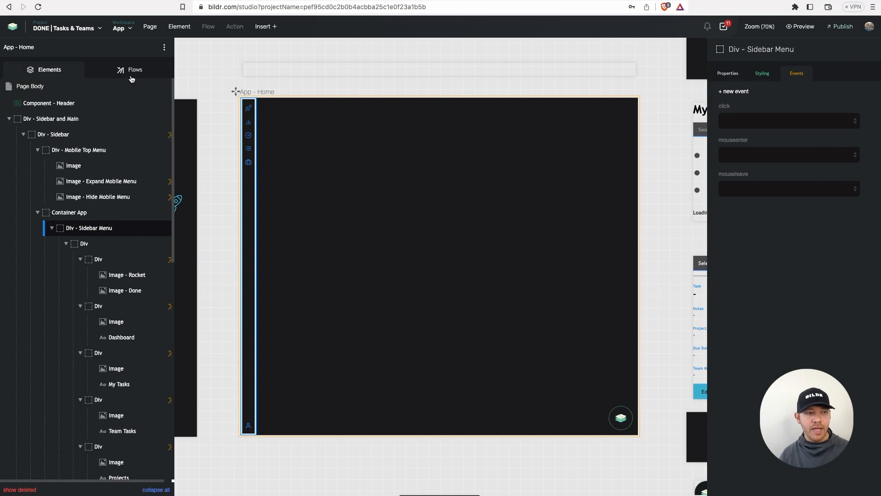
click(135, 69)
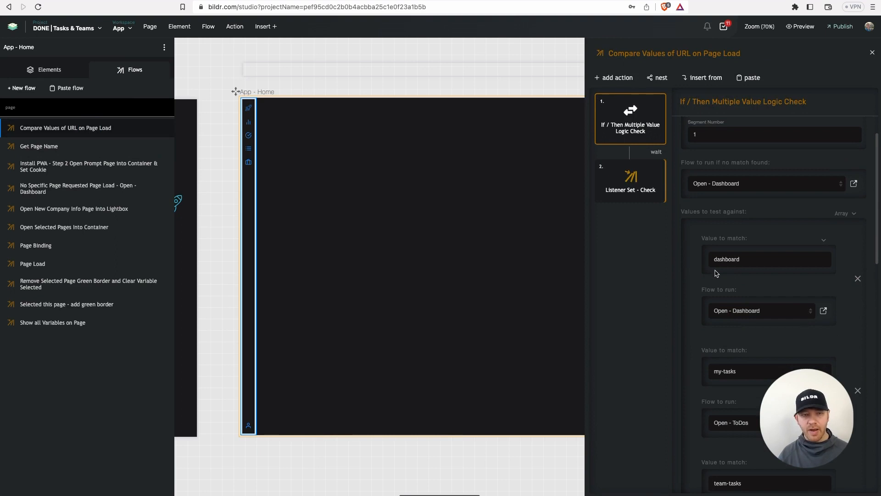
scroll(down, 3)
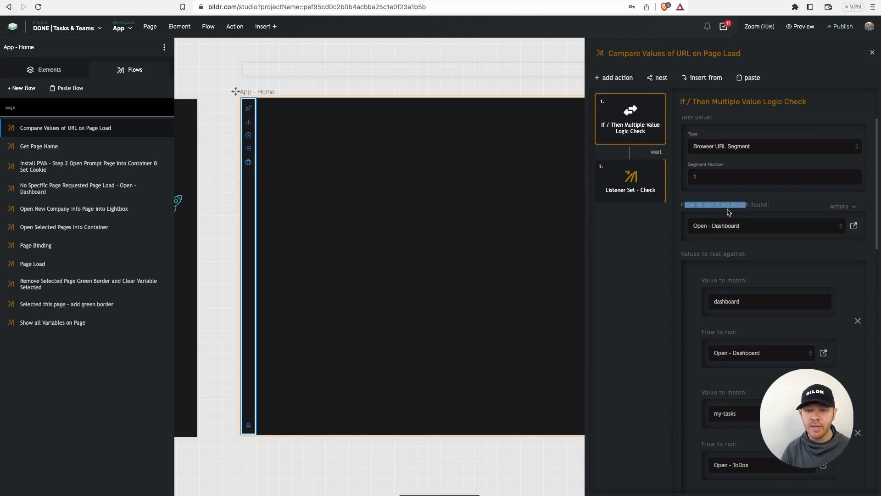
mouse_move(739, 234)
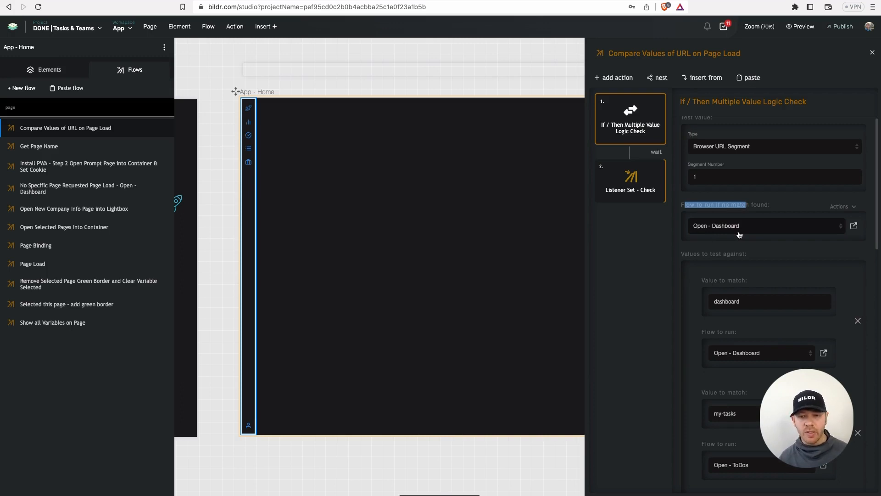
scroll(down, 3)
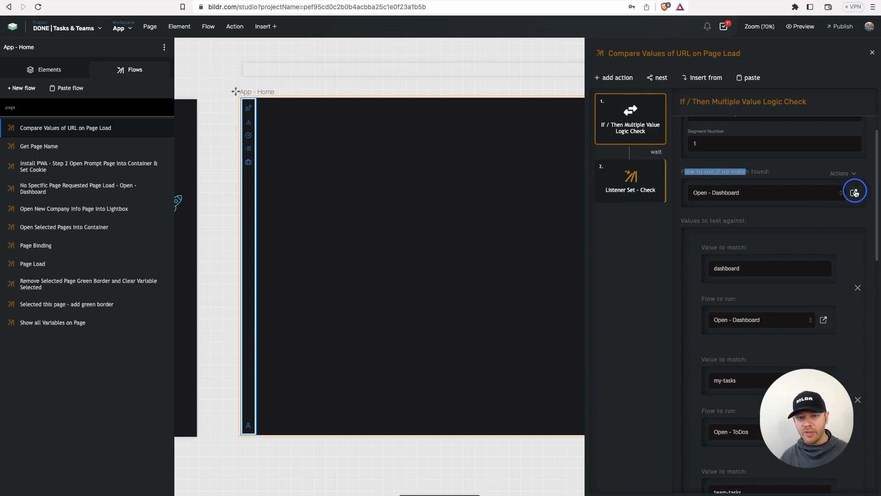
- Review the Open - Dashboard flow and its Active Page element, then view My Dashboard in the live app
click(854, 191)
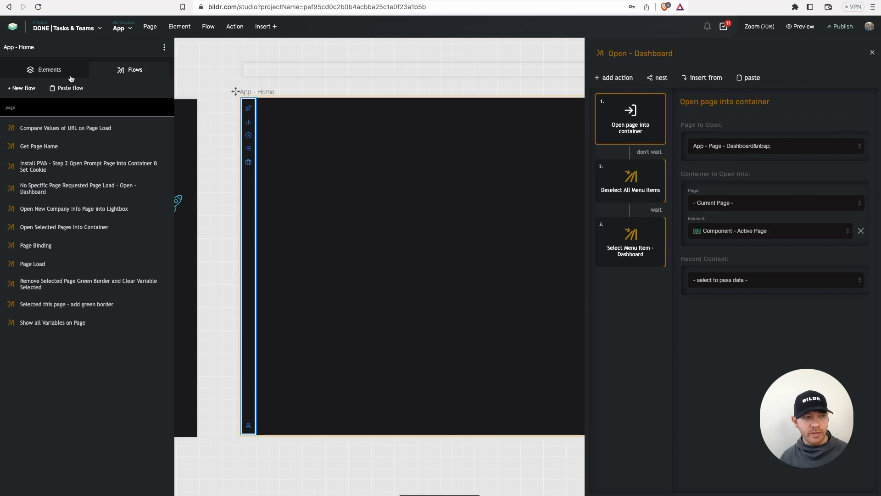
click(50, 69)
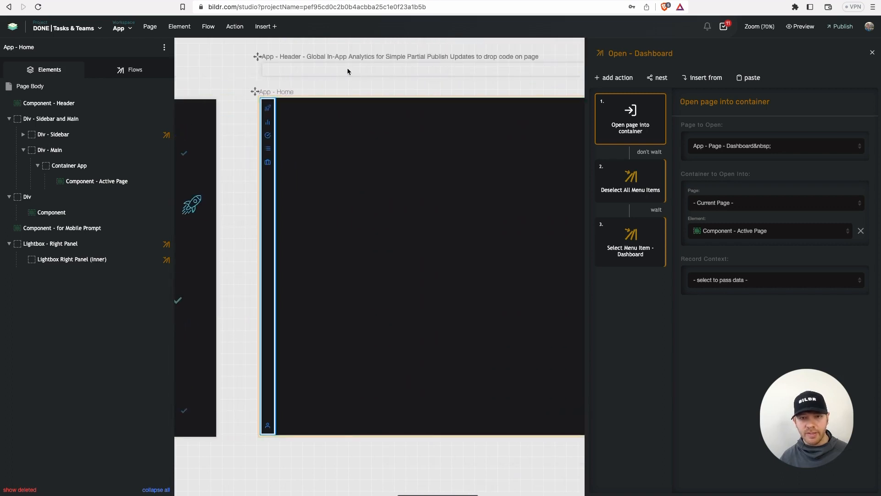
click(799, 27)
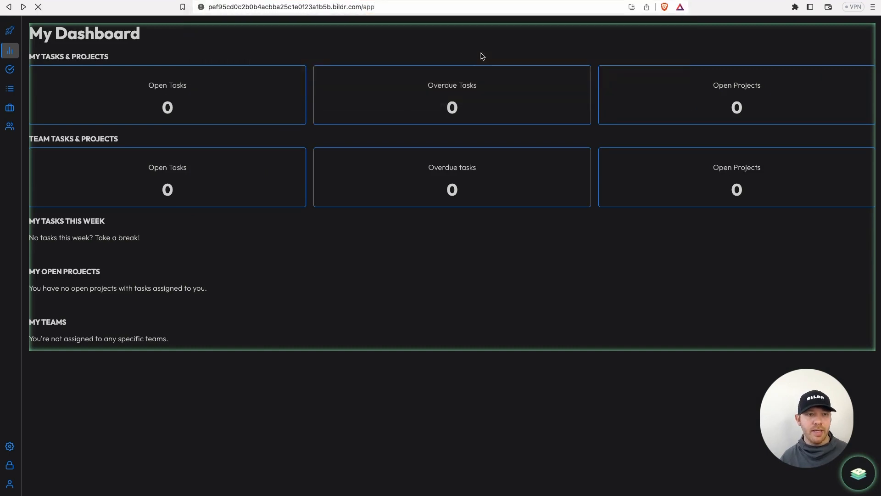
click(38, 7)
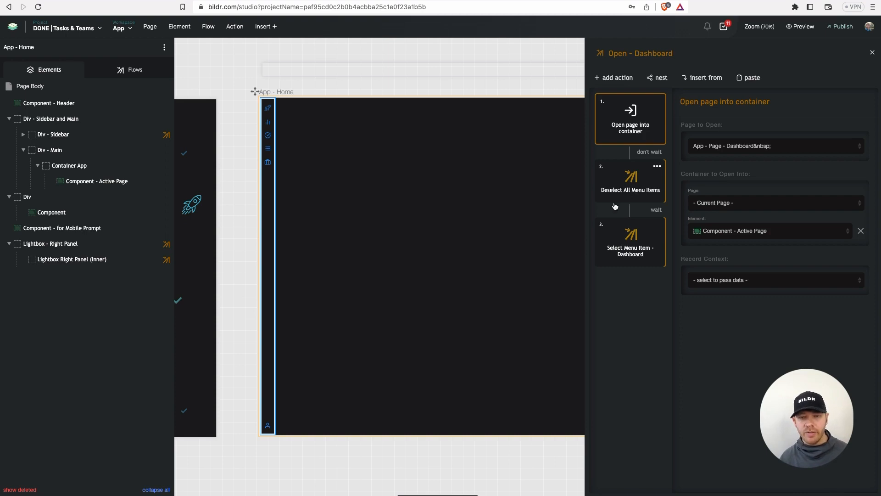
mouse_move(645, 193)
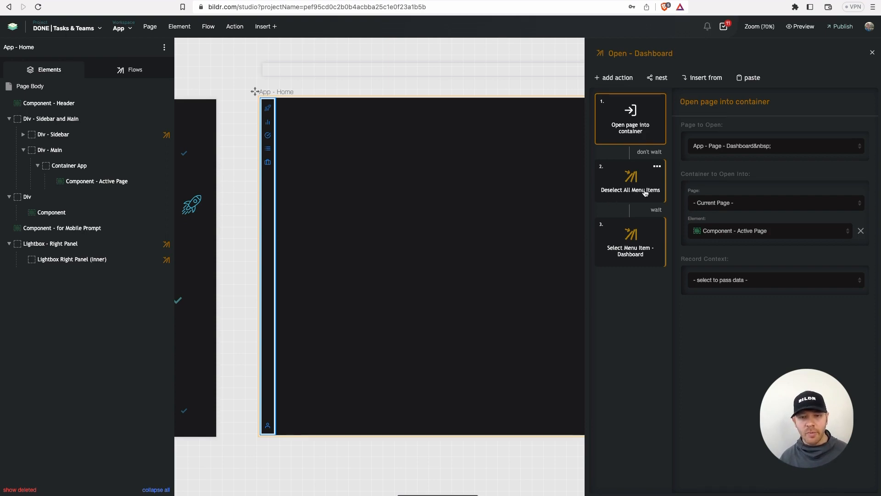
mouse_move(645, 200)
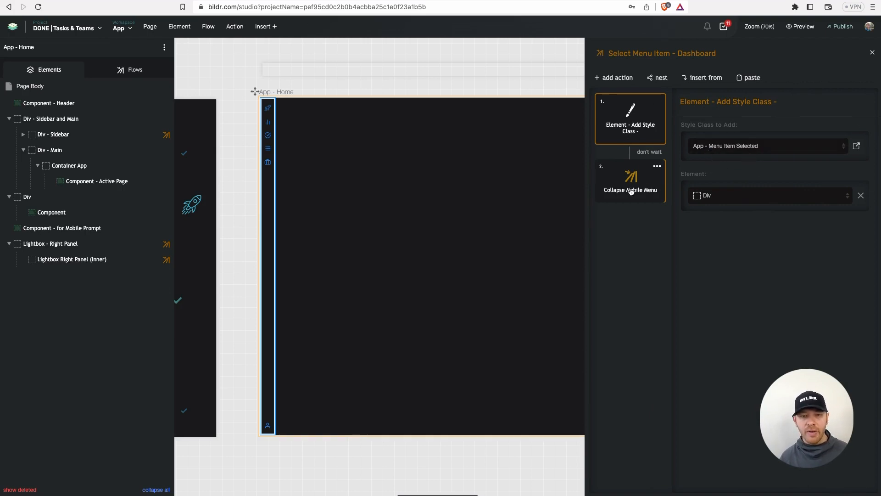
mouse_move(633, 202)
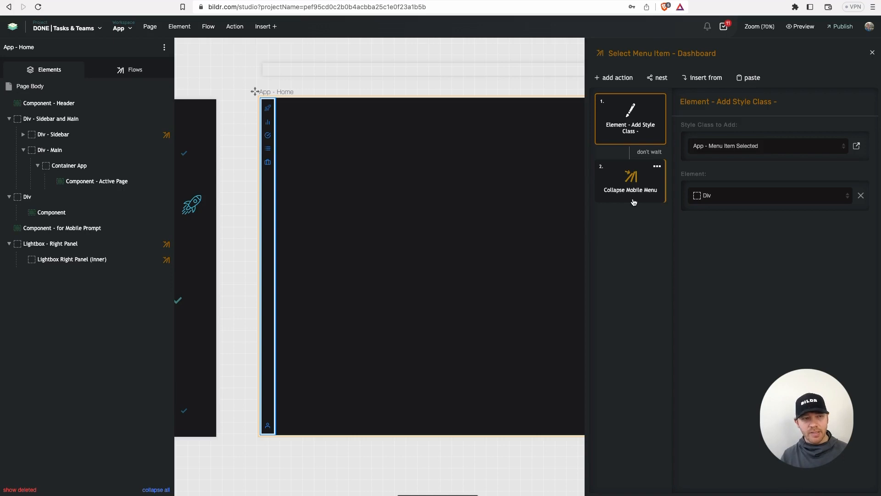
mouse_move(609, 190)
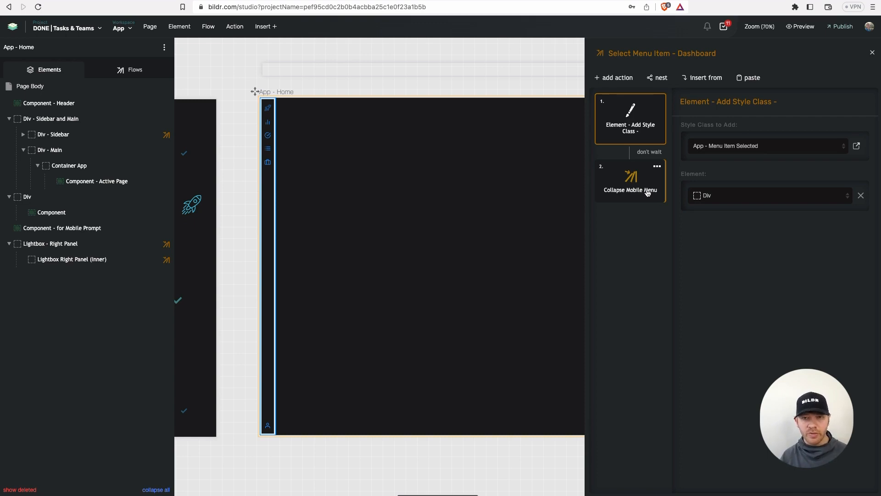
click(134, 70)
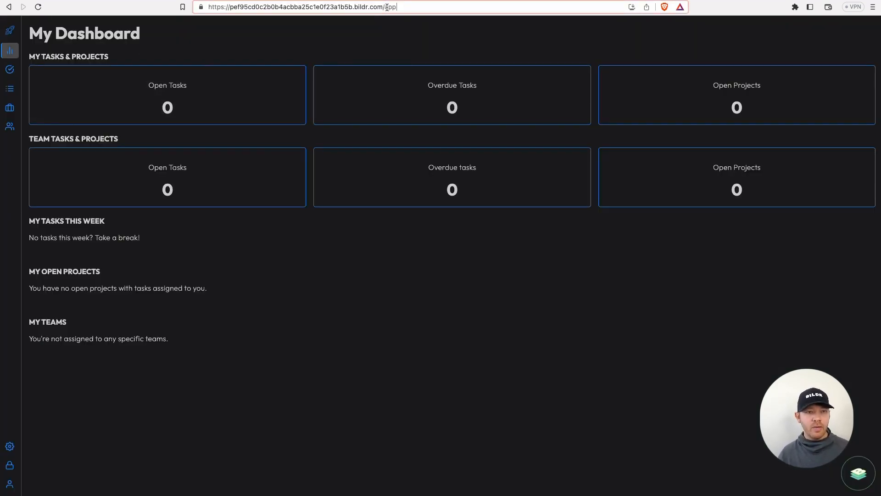
- Navigate the live app to /app/team-tasks so the Team tasks page loads
click(303, 7)
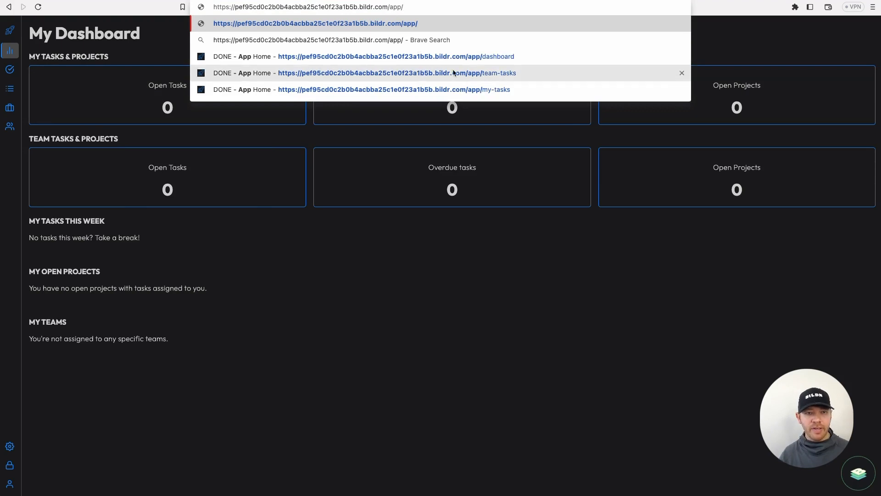
text(team-tasks)
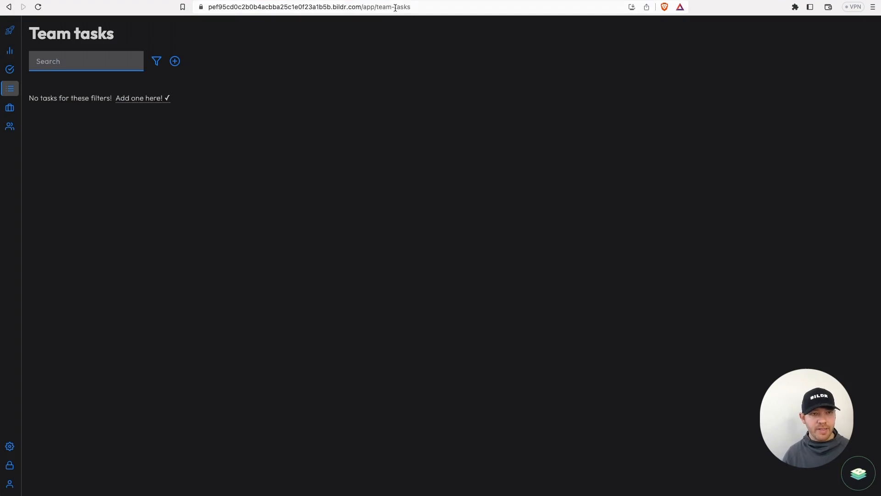
double_click(411, 7)
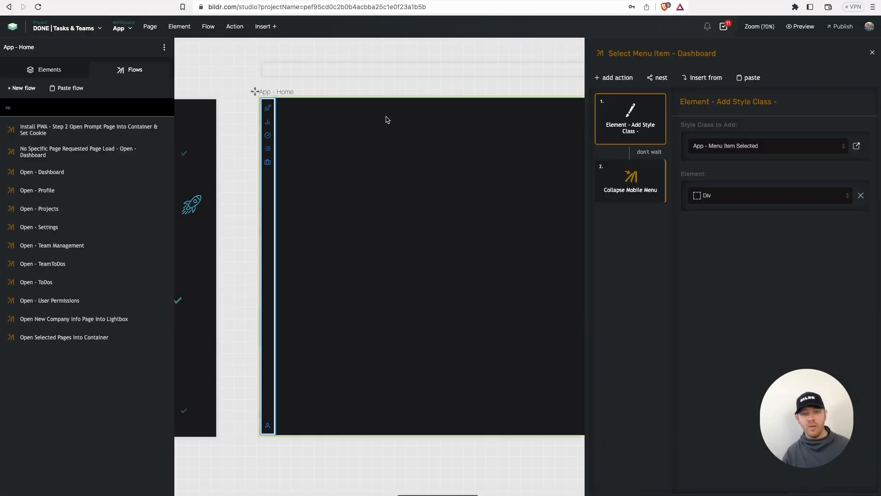
mouse_move(396, 193)
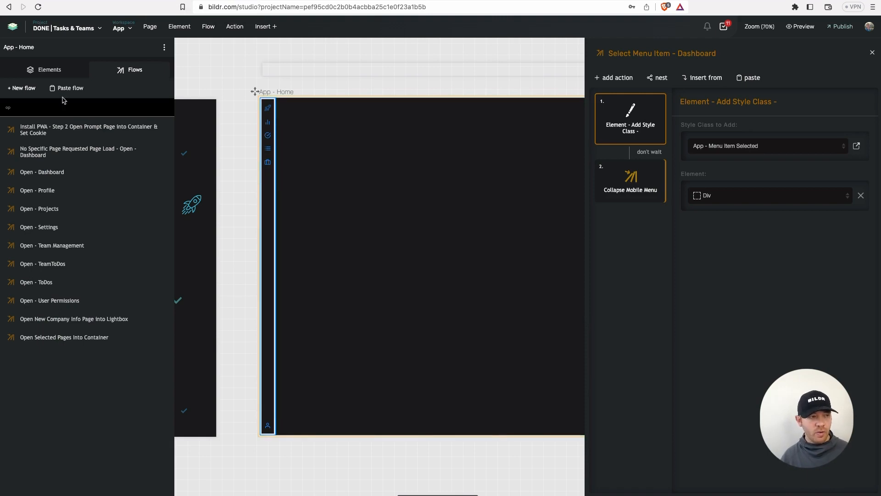
- Filter flows by 'page' and reopen Compare Values of URL on Page Load
click(36, 107)
text(age)
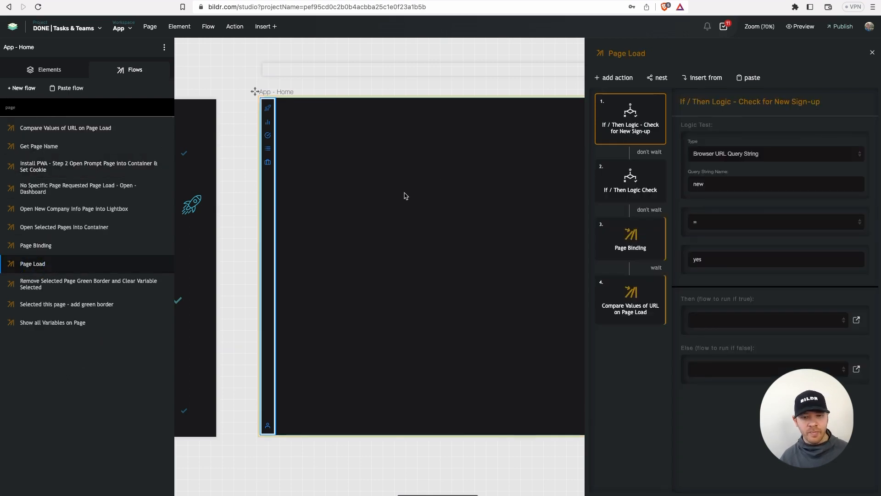
click(65, 128)
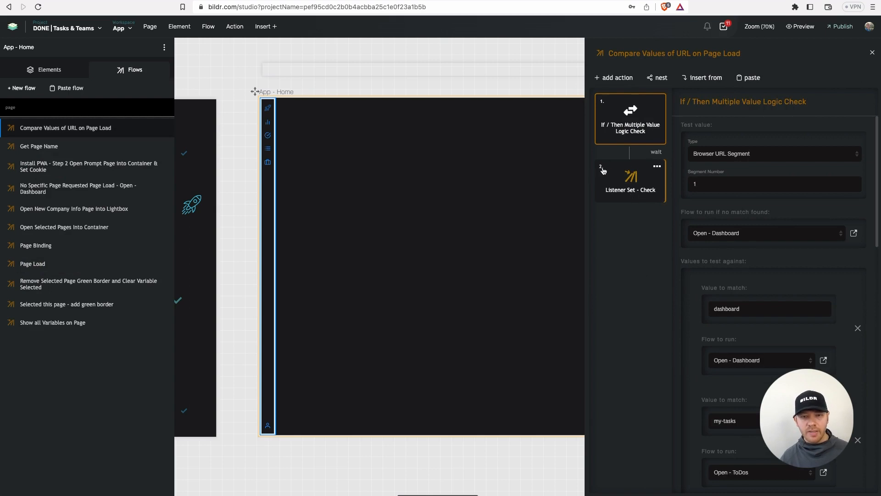
mouse_move(634, 198)
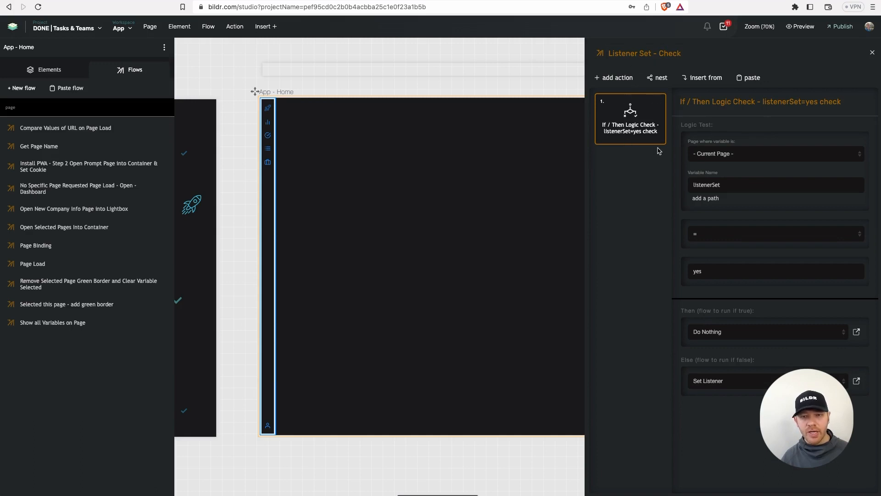
mouse_move(648, 167)
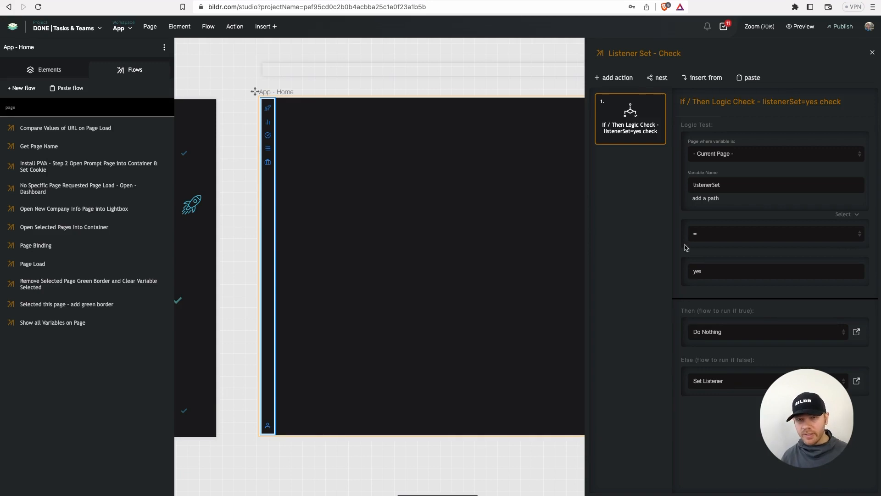
mouse_move(659, 200)
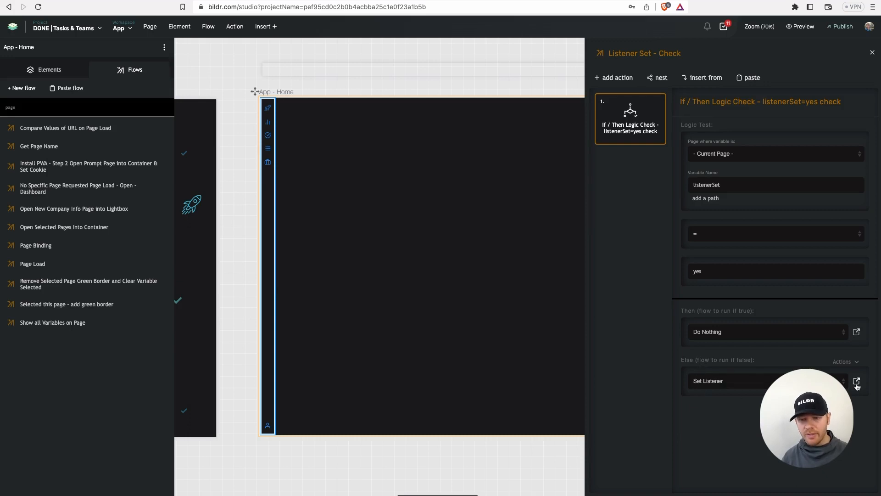
- Inspect the Set Listener flow's Listener - URL Path Change step
click(856, 381)
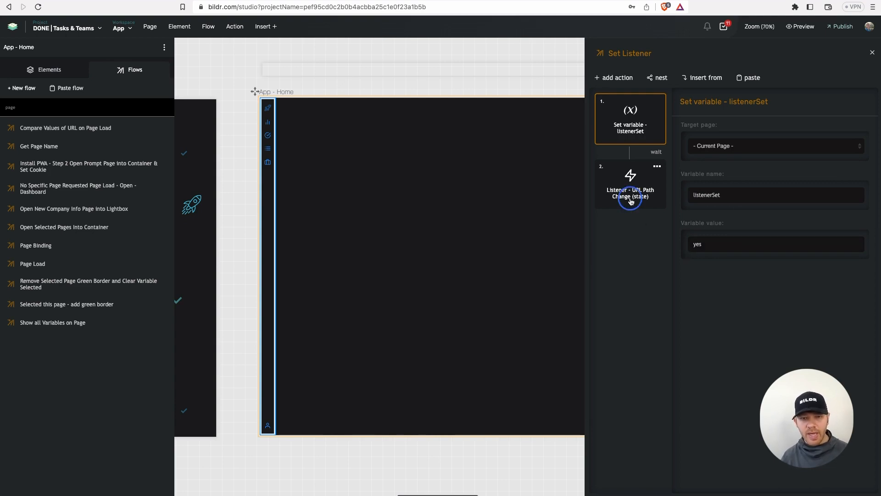
click(631, 186)
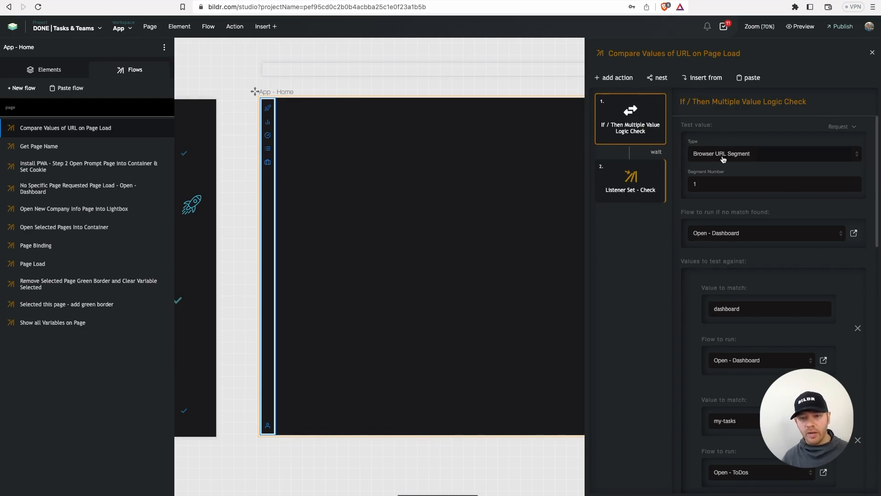
click(769, 308)
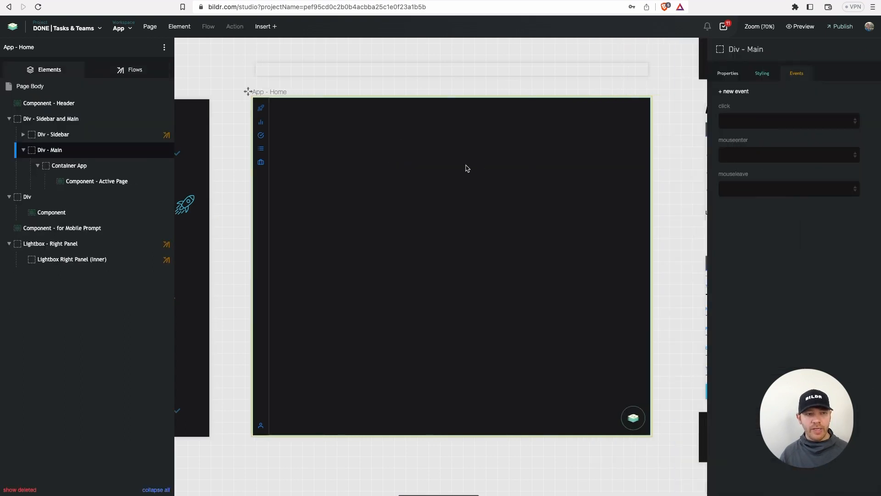
mouse_move(439, 167)
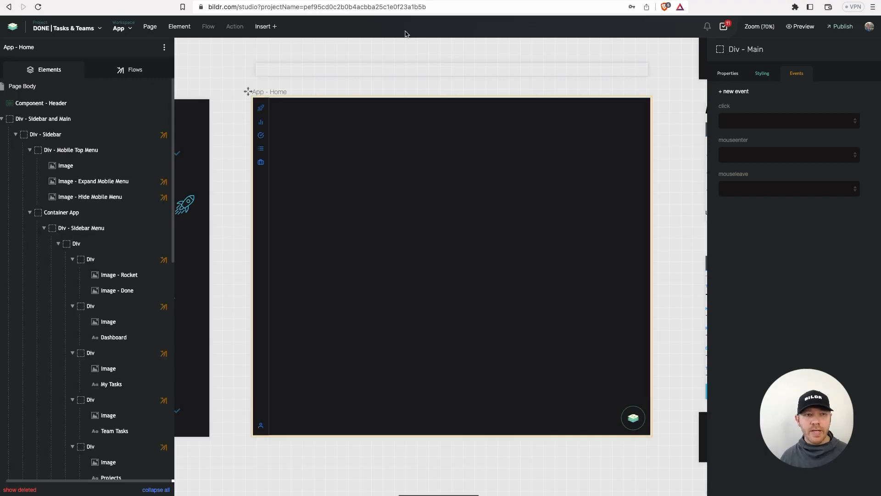
- Preview the app and visit the Dashboard, Team Tasks and Projects pages from the sidebar
click(799, 26)
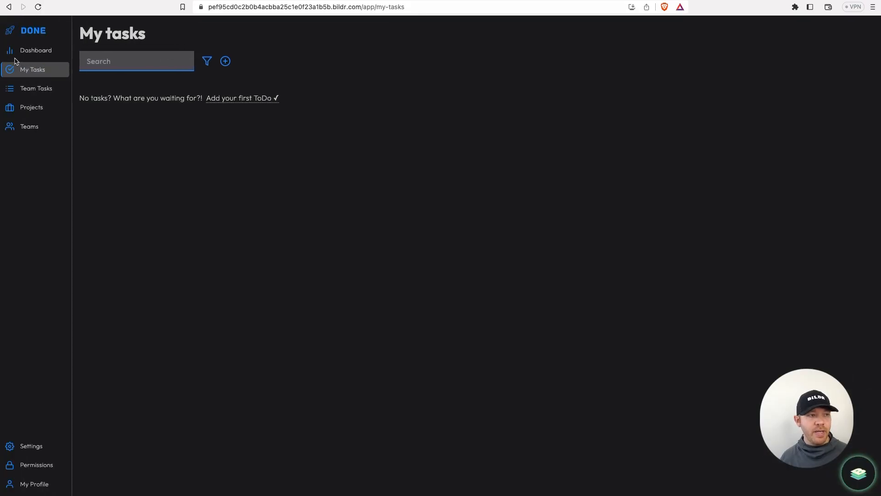
click(35, 50)
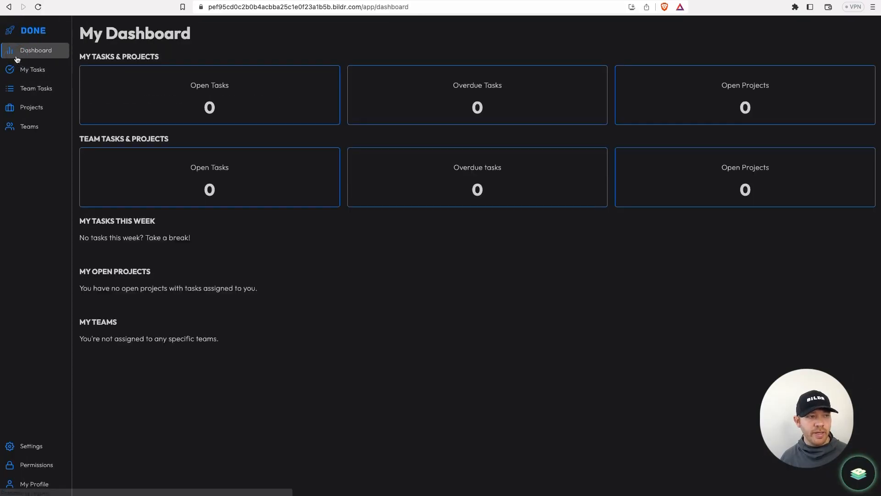
click(35, 88)
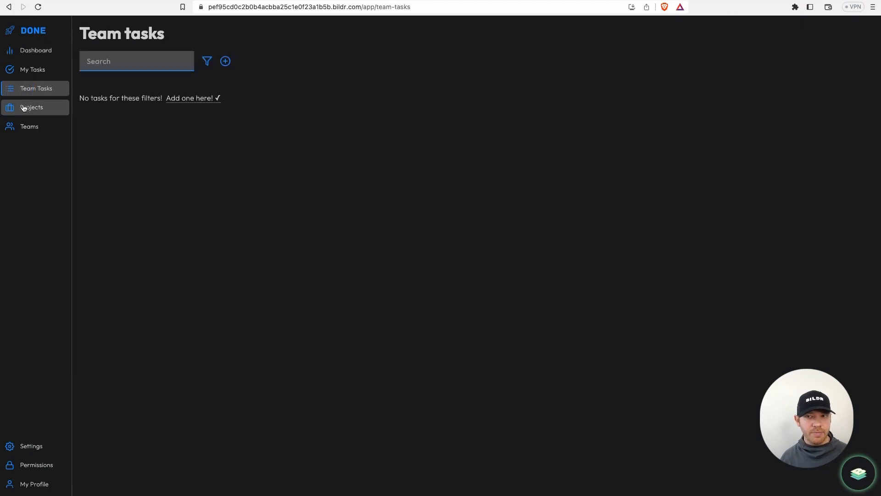
click(32, 107)
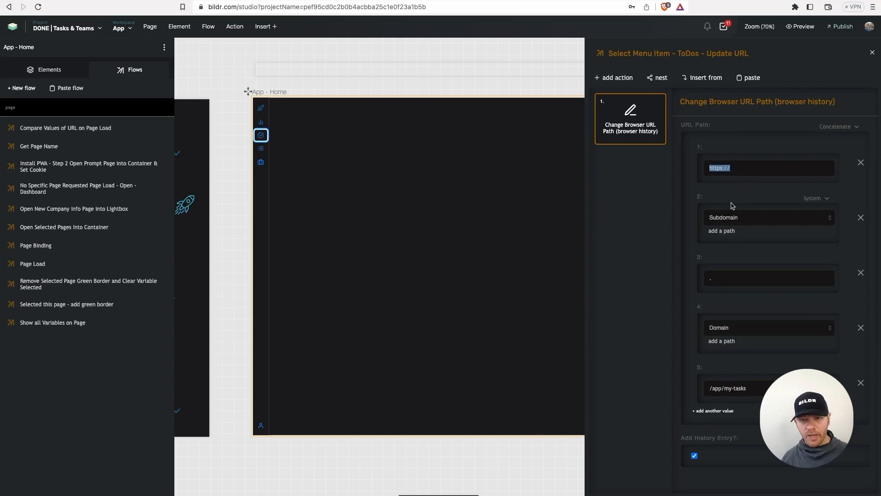
mouse_move(739, 228)
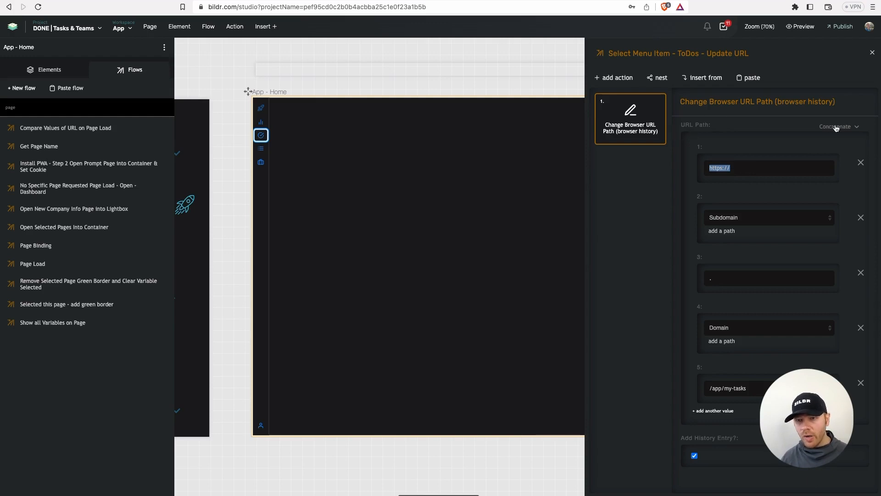
click(838, 126)
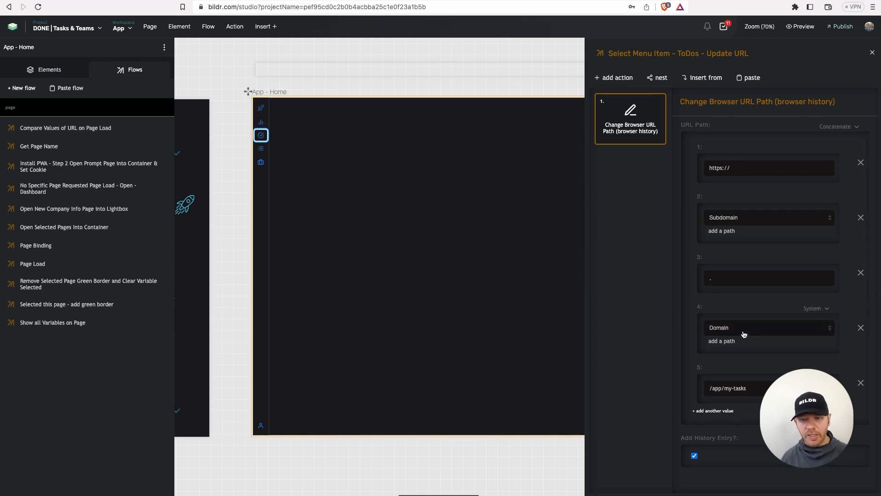
click(768, 327)
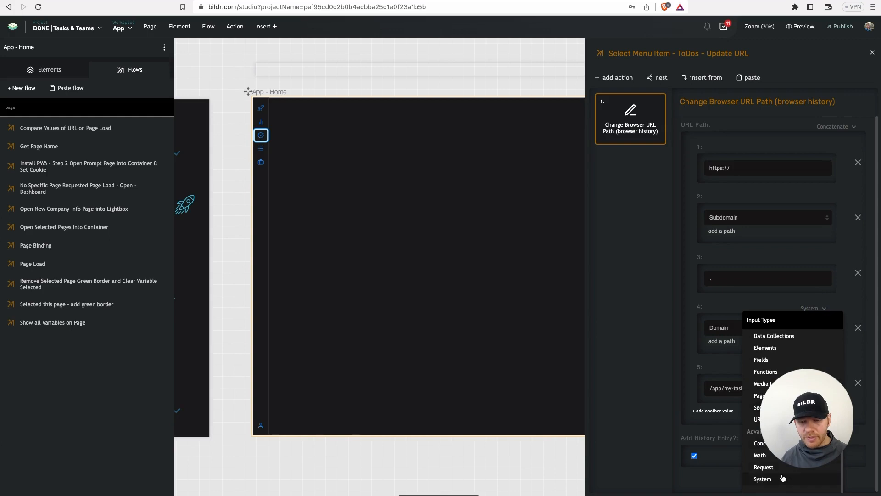
click(668, 388)
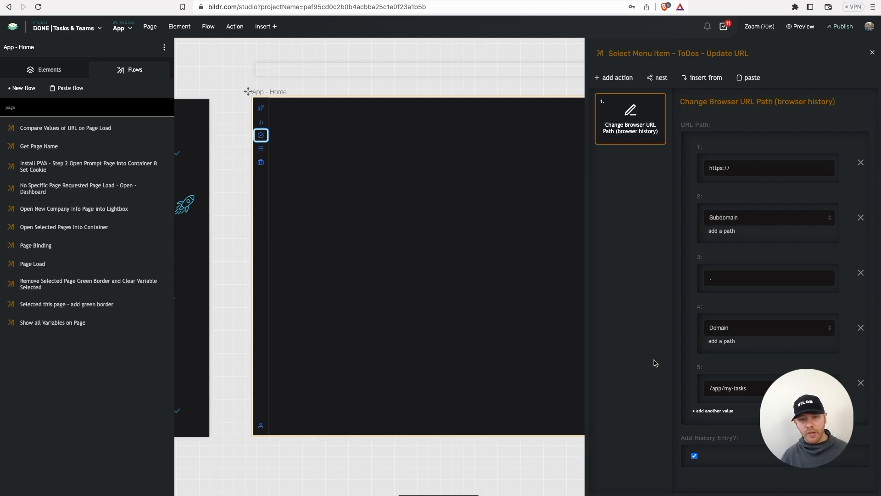
mouse_move(640, 356)
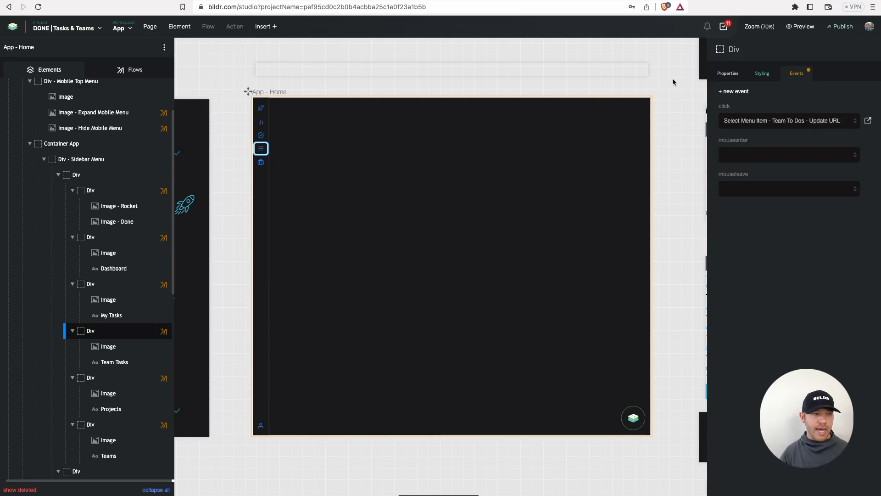
- Reopen Compare Values of URL on Page Load, testing browser URL segment 1
click(134, 70)
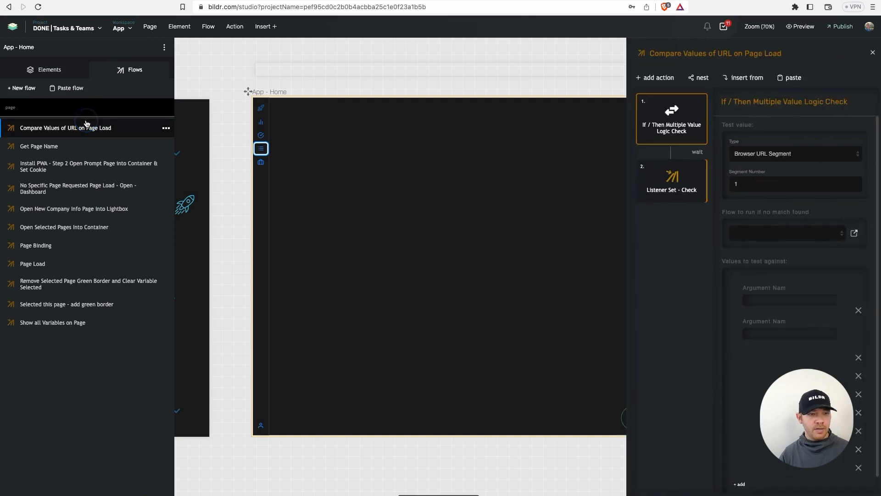